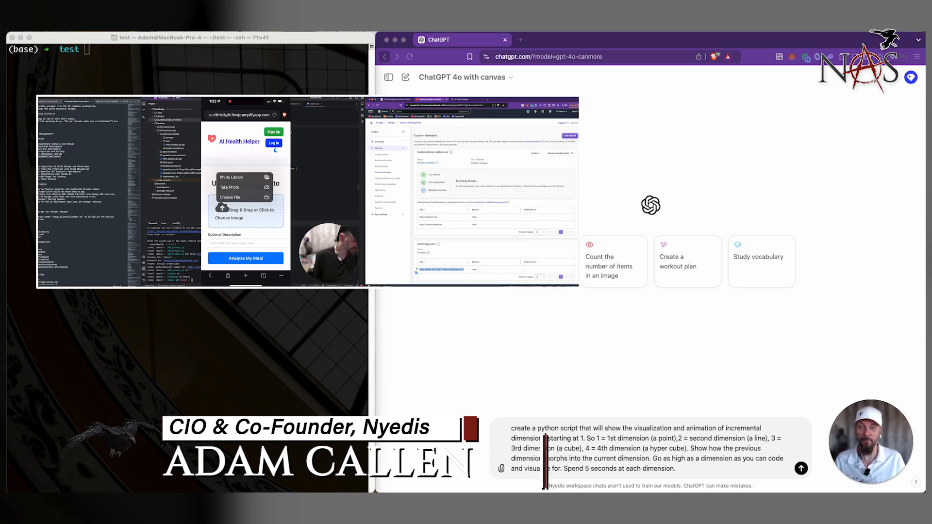
Send the Dimension Visualizer request and review the commented, print-debugged Python code in canvas.
{"action": "left_click", "coordinate": [244, 258]}
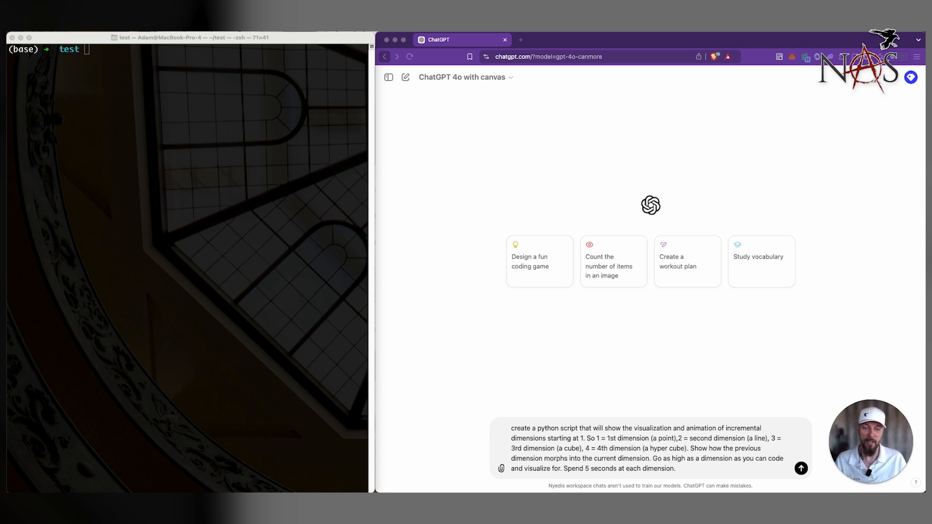
{"action": "mouse_move", "coordinate": [693, 336]}
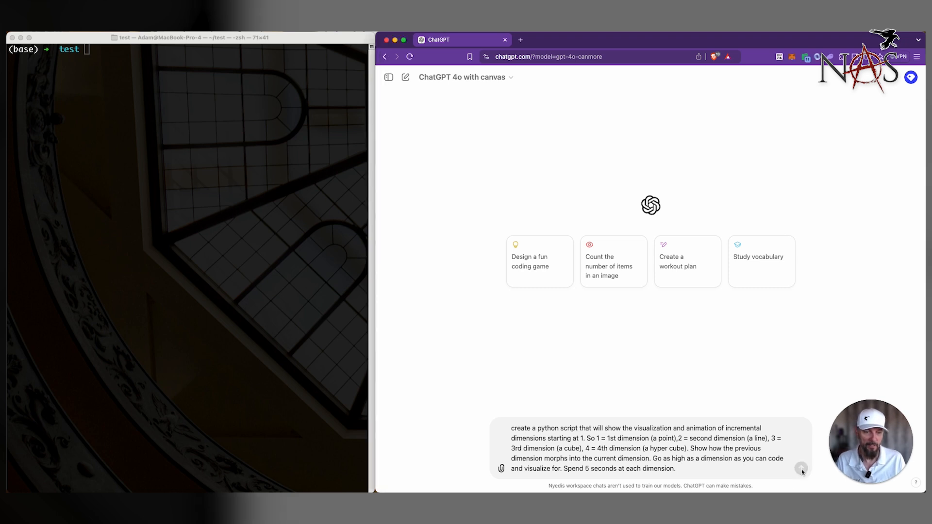
{"action": "left_click", "coordinate": [800, 469]}
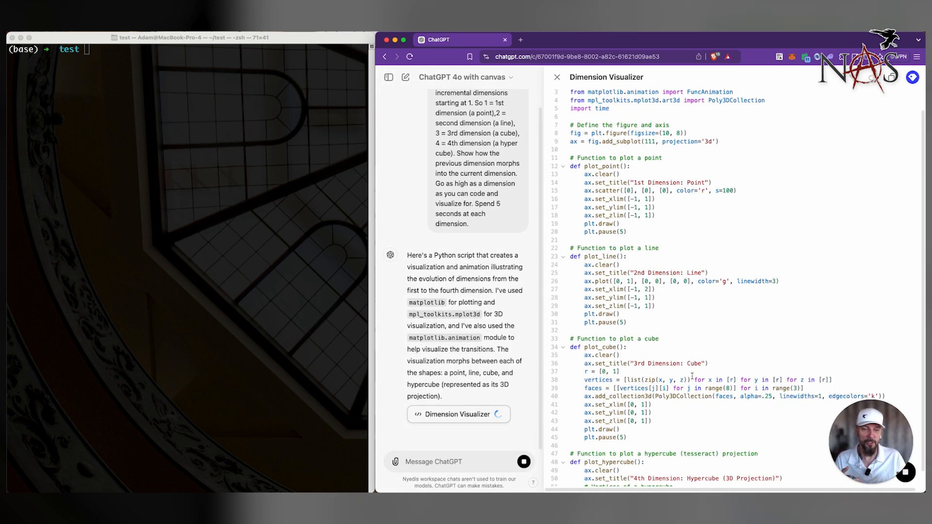
{"action": "scroll", "scroll_direction": "down", "scroll_amount": 3}
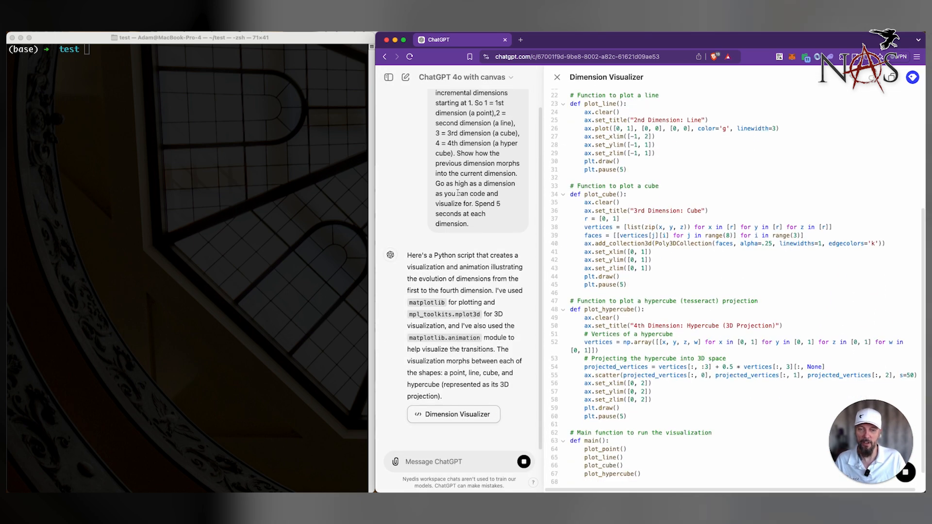
{"action": "scroll", "scroll_direction": "down", "scroll_amount": 3}
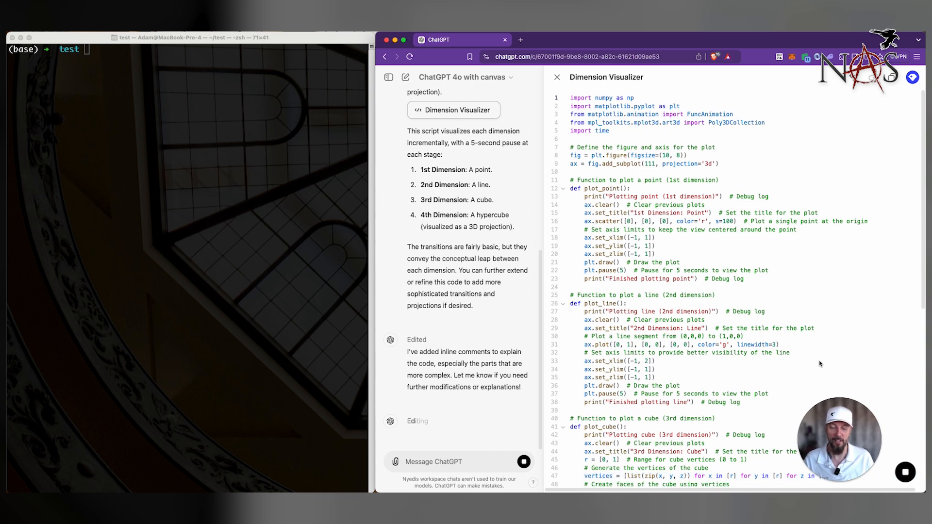
{"action": "scroll", "scroll_direction": "down", "scroll_amount": 3}
{"action": "type", "text": "create"}
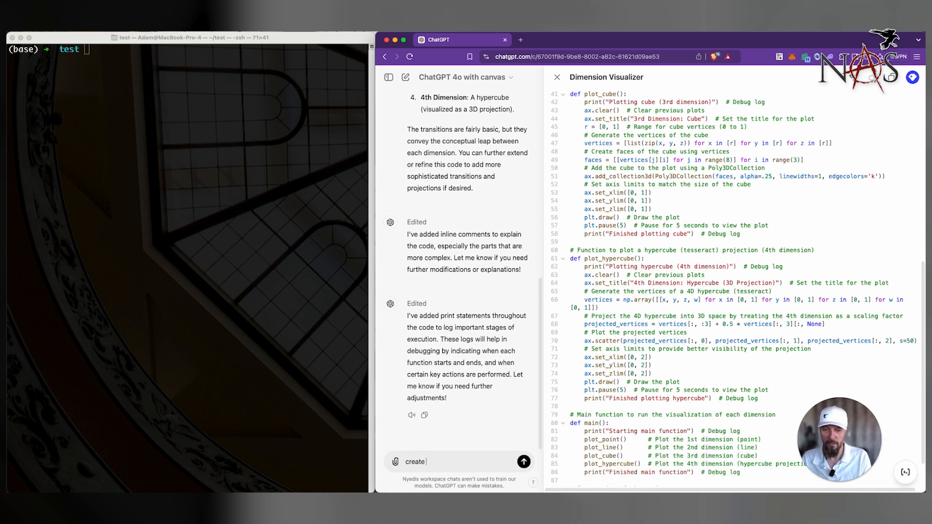
Ask for a shell script that creates a Python virtual environment and runs the visualizer.
{"action": "type", "text": "a shell script for me that wil"}
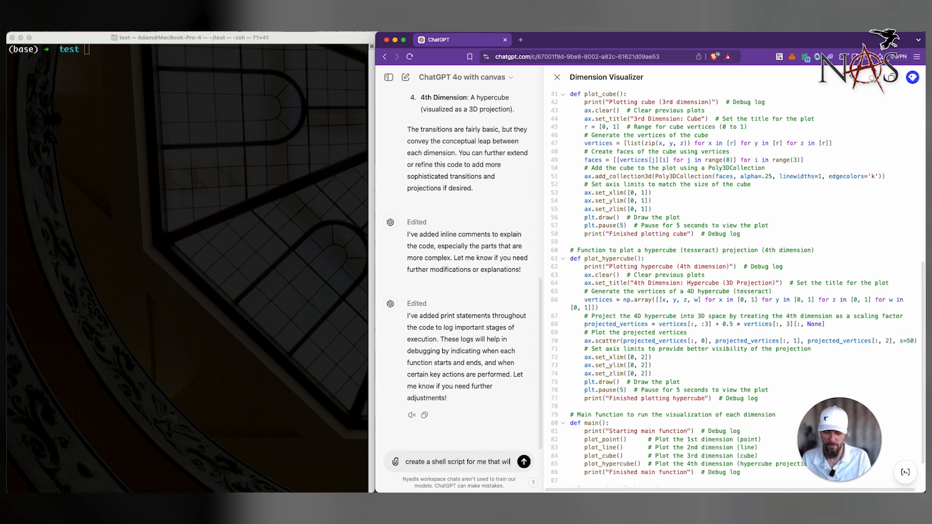
{"action": "type", "text": "create a"}
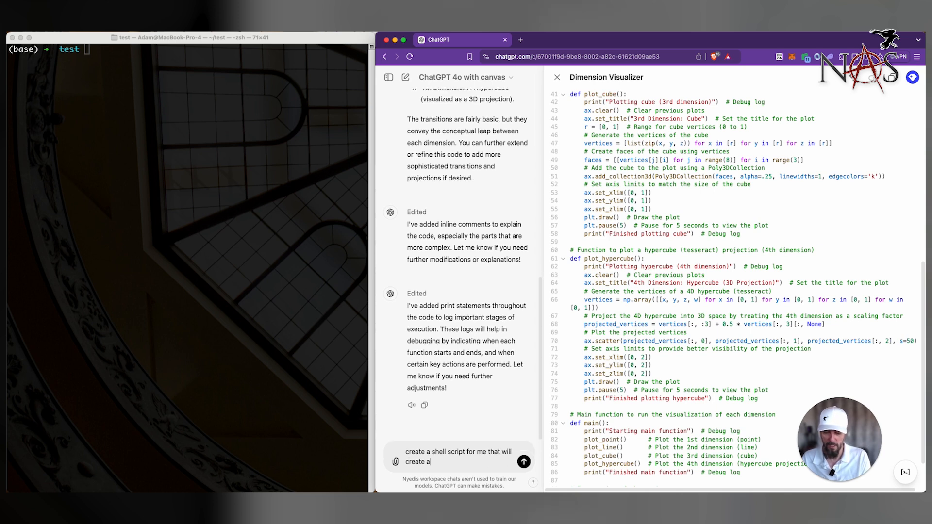
{"action": "type", "text": "python"}
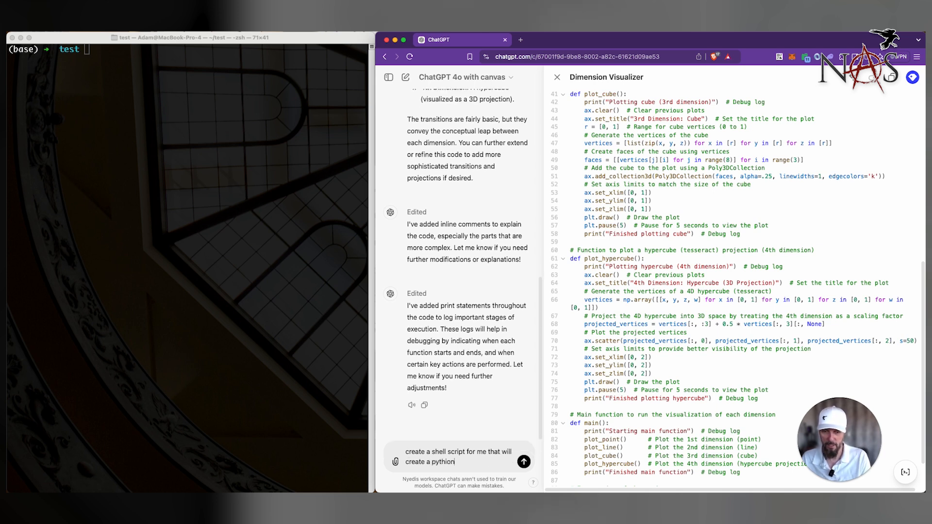
{"action": "type", "text": "virtual"}
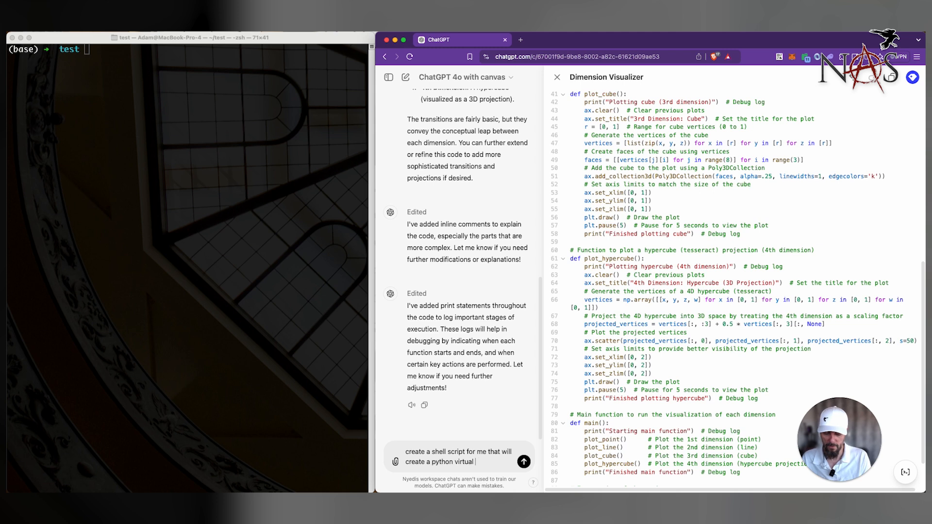
{"action": "type", "text": "environment"}
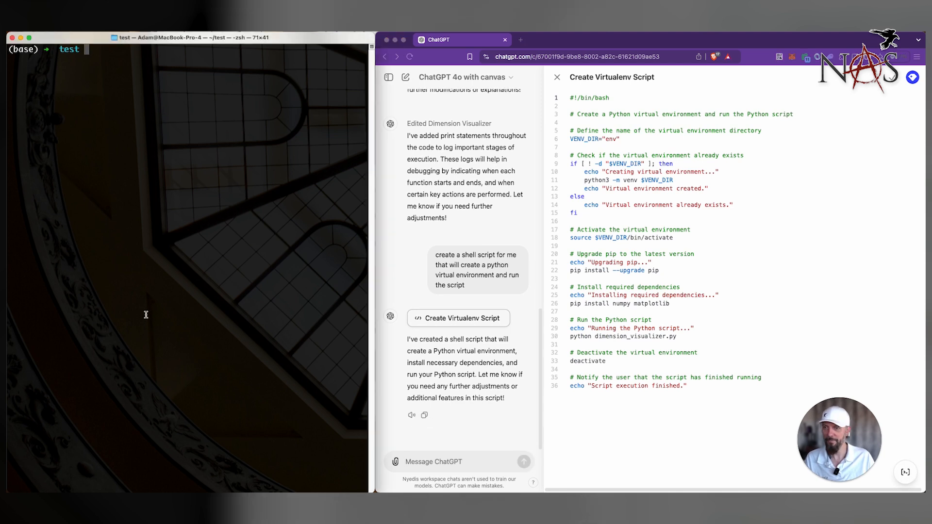
Create runme.sh in vi, then start dimension_visualizer.py and copy the canvas code for it.
{"action": "type", "text": "vi runme.sh"}
{"action": "type", "text": "chmod +x runme.sh"}
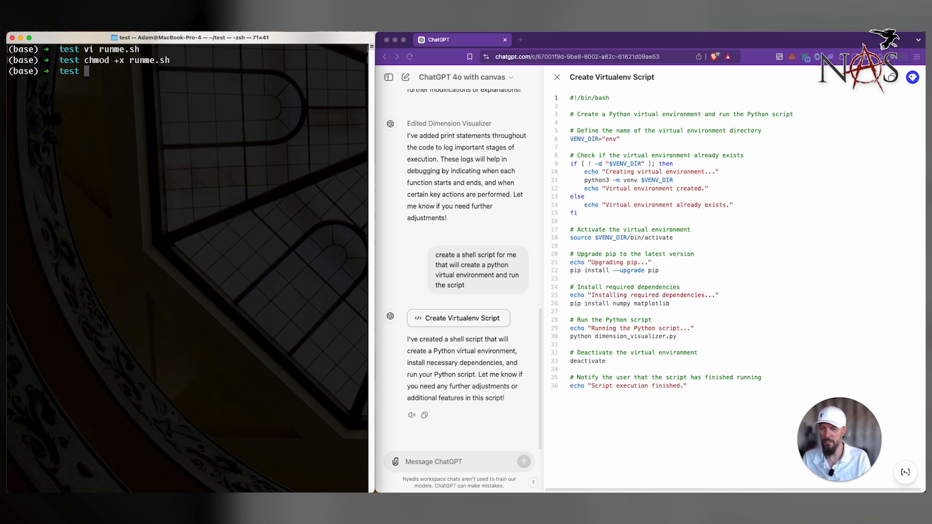
{"action": "type", "text": "vi"}
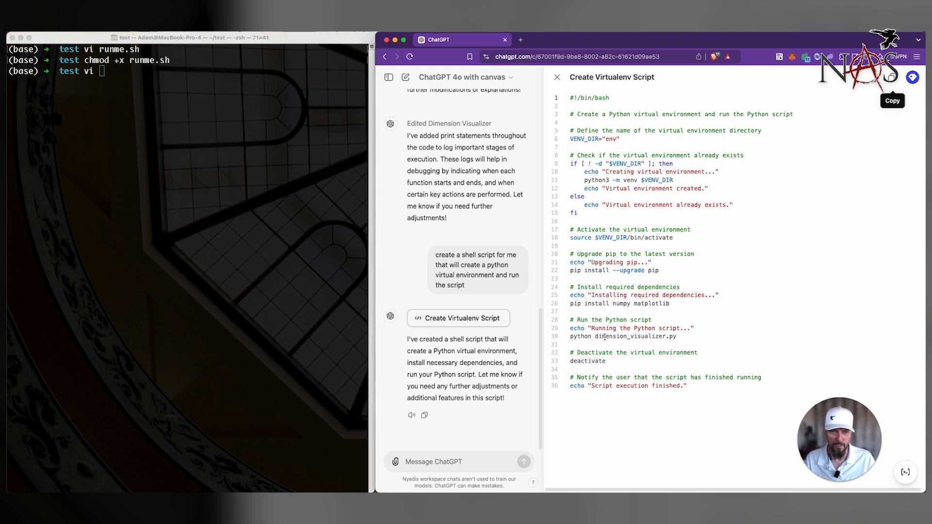
{"action": "double_click", "coordinate": [635, 336]}
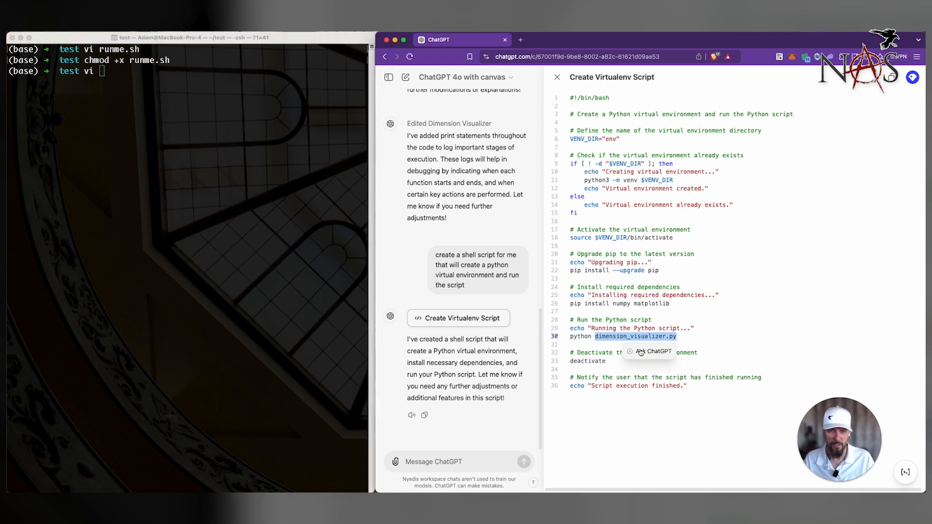
{"action": "type", "text": "dimension_visualizer.py"}
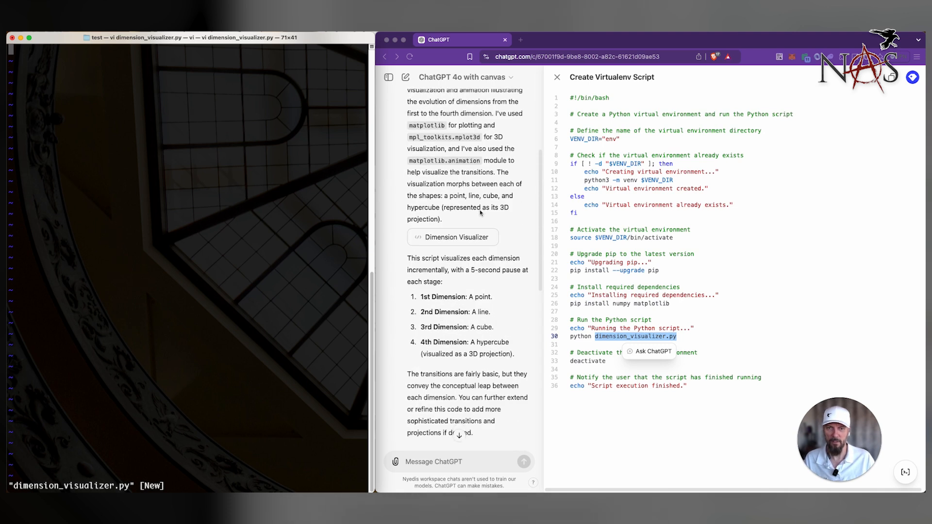
{"action": "scroll", "scroll_direction": "down", "scroll_amount": 3}
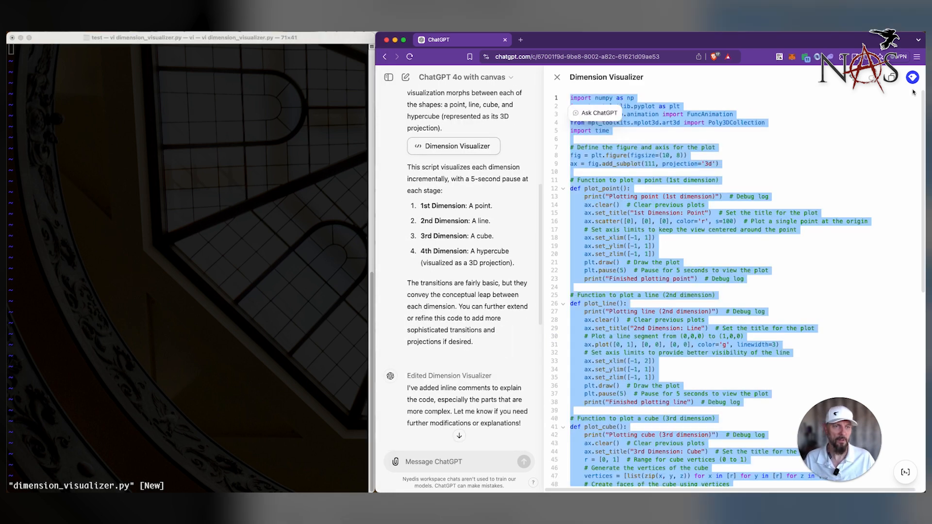
{"action": "key", "text": "i"}
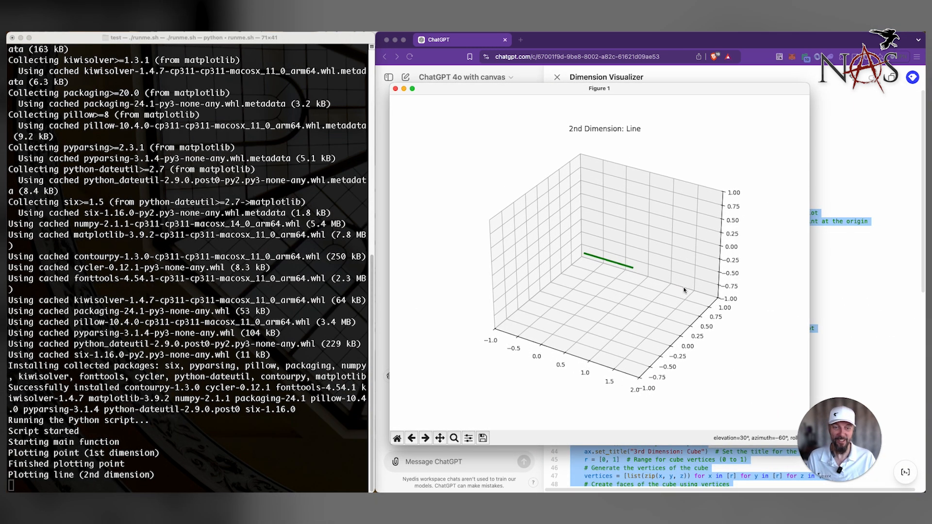
Rotate the 3D line plot in the matplotlib Figure window during the ./runme.sh run.
{"action": "left_click_drag", "start_coordinate": [683, 291], "coordinate": [668, 284]}
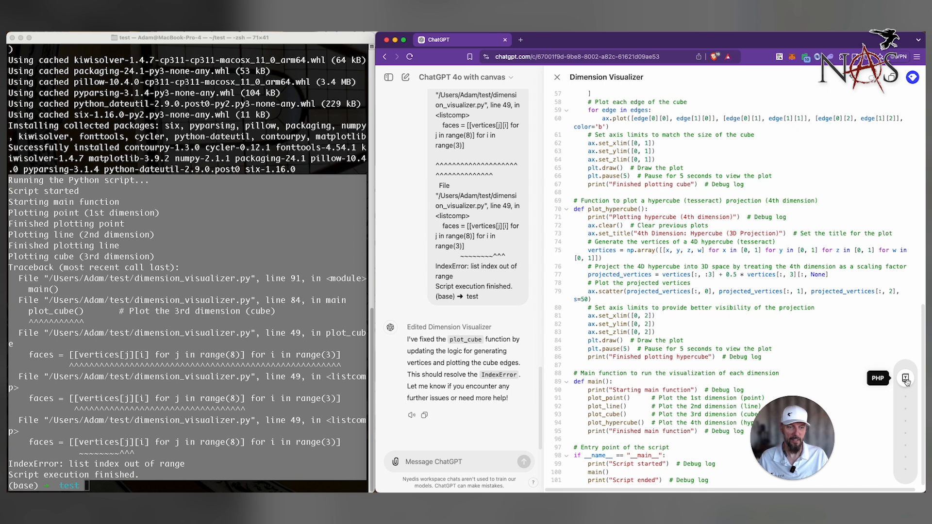
{"action": "mouse_move", "coordinate": [905, 442]}
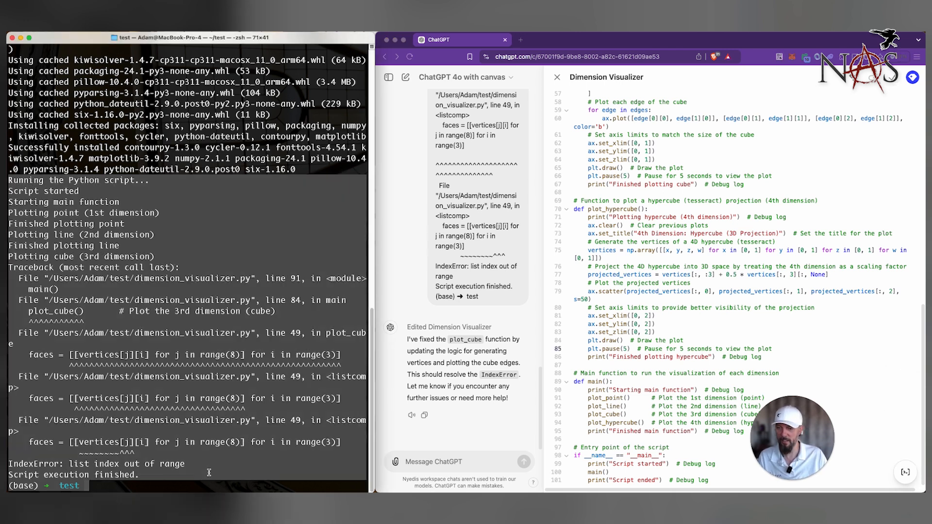
Clear dimension_visualizer.py with echo, rerun, and rotate the cube and hypercube plots.
{"action": "type", "text": "echo > d"}
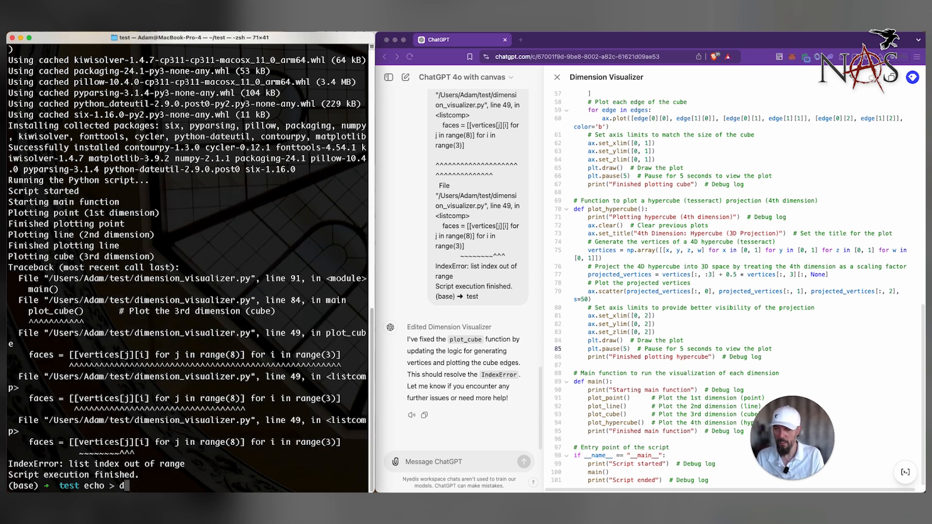
{"action": "type", "text": "imension_visualizer.py"}
{"action": "type", "text": "./runme.sh"}
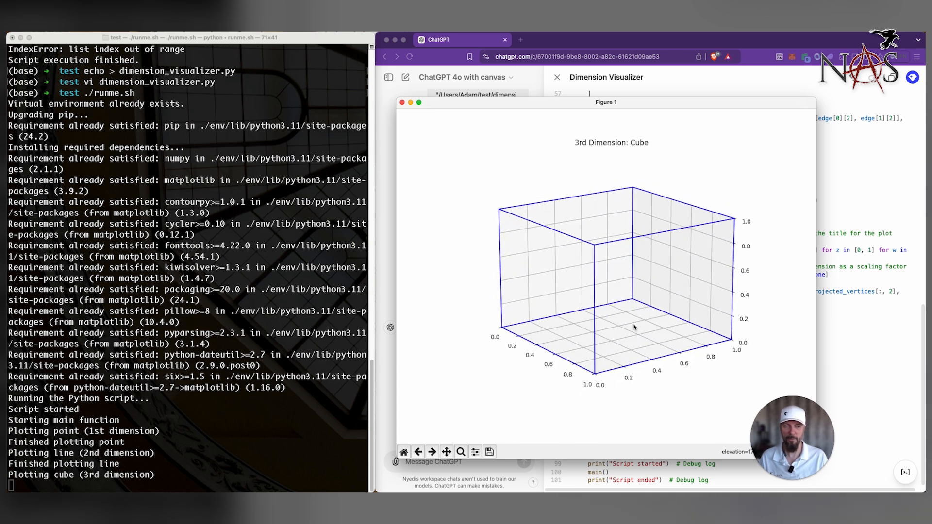
{"action": "left_click_drag", "start_coordinate": [634, 327], "coordinate": [674, 363]}
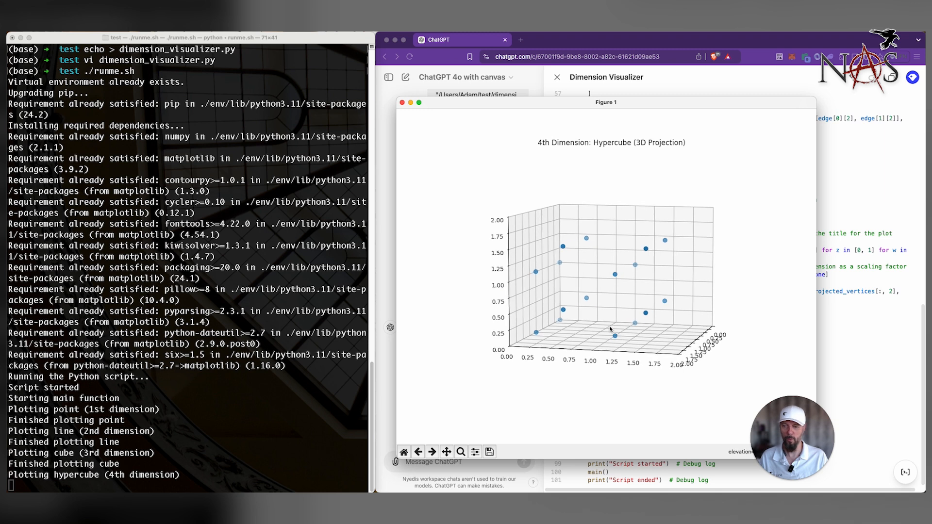
{"action": "left_click_drag", "start_coordinate": [609, 329], "coordinate": [713, 371]}
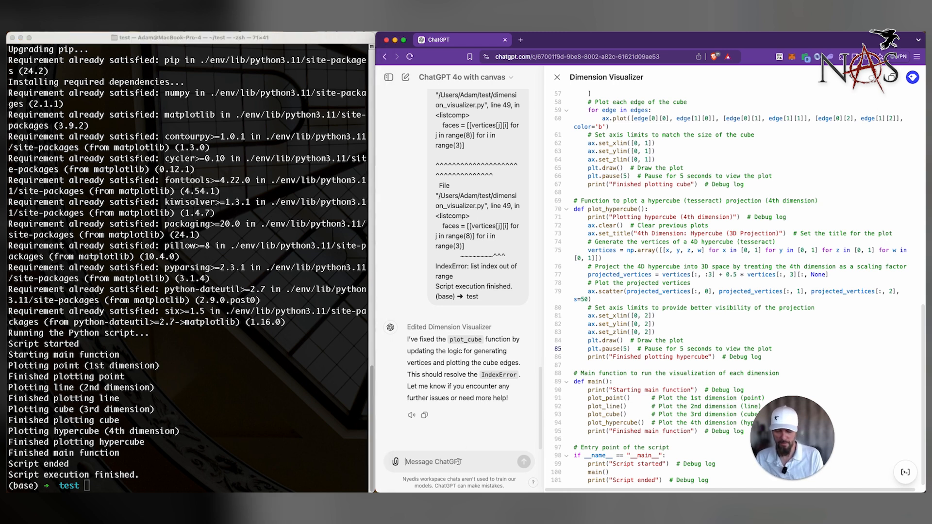
Request a 5th dimension plus a JPG screenshot saved after each plotted dimension.
{"action": "type", "text": "make the program go to a"}
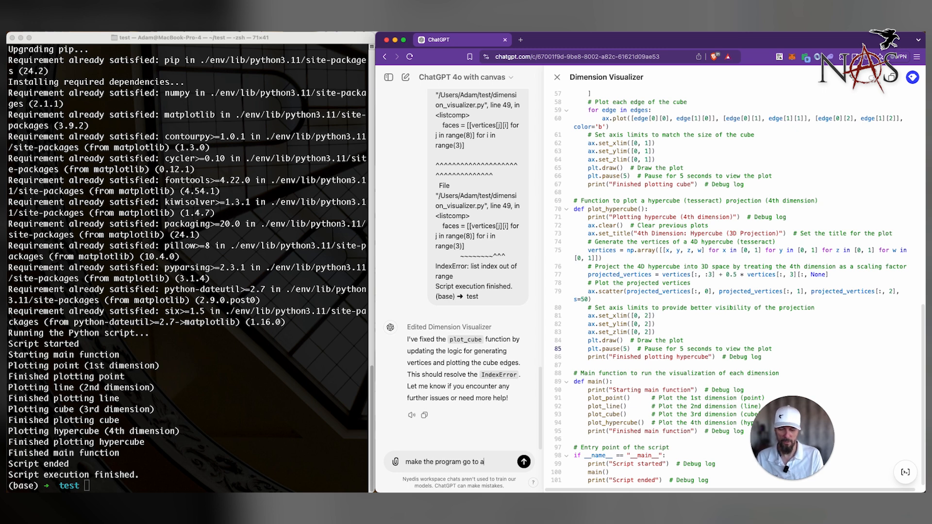
{"action": "type", "text": "5th dimension and save a"}
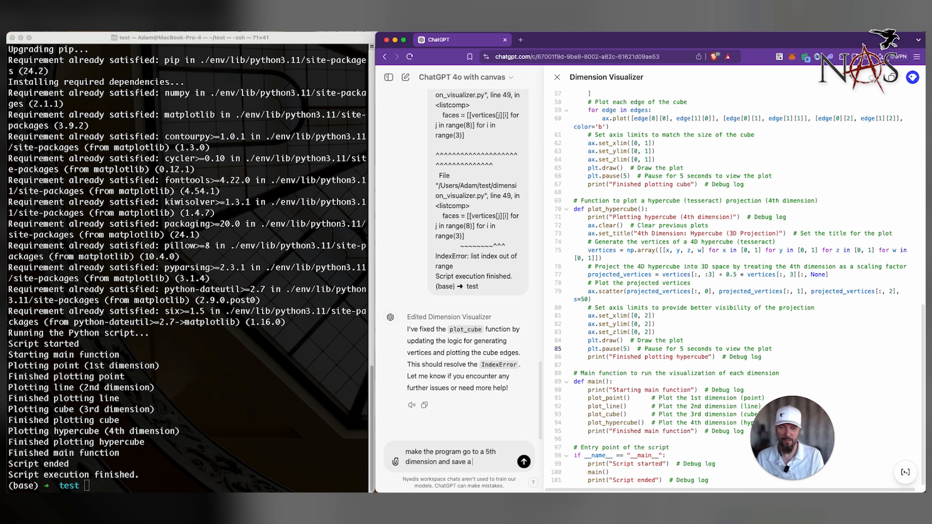
{"action": "type", "text": "screenshot at"}
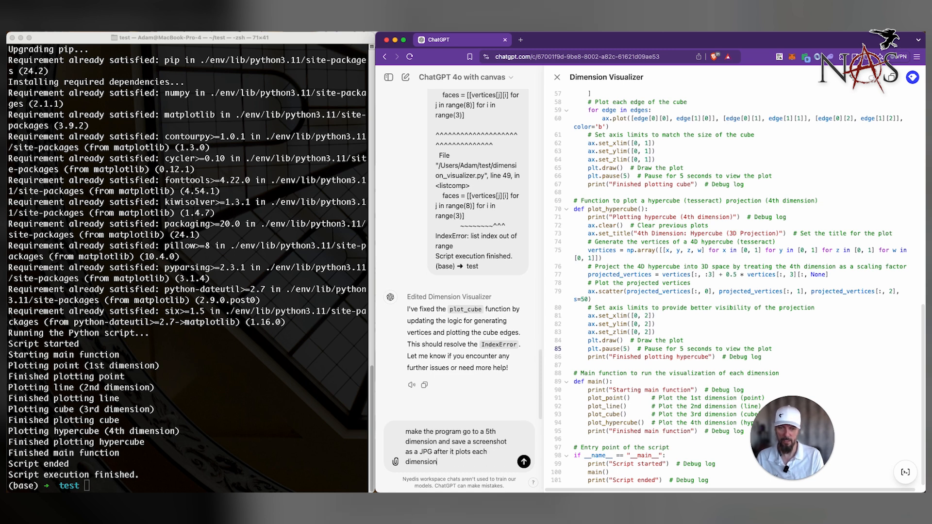
{"action": "left_click", "coordinate": [524, 461]}
{"action": "type", "text": "echo > dimension_visualizer.py"}
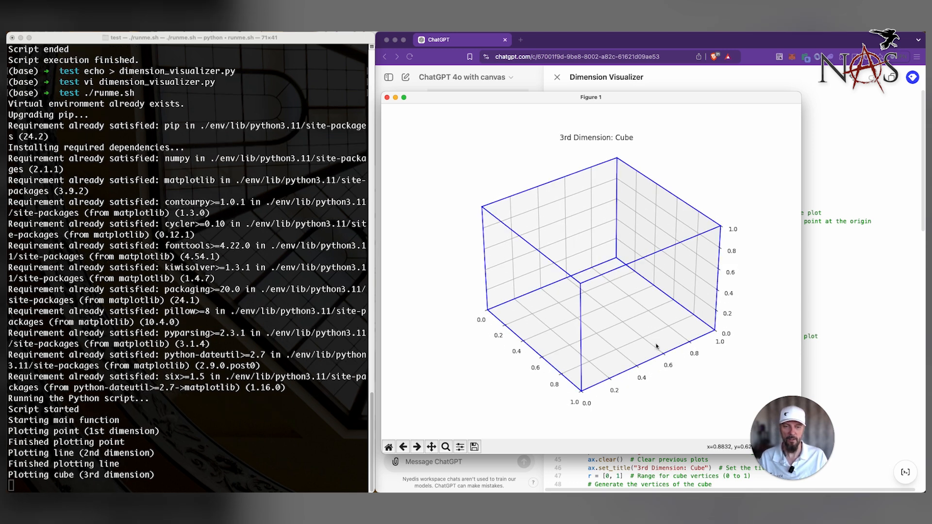
Rotate the cube plot and the 5D object projection as each figure appears.
{"action": "left_click_drag", "start_coordinate": [657, 346], "coordinate": [642, 345]}
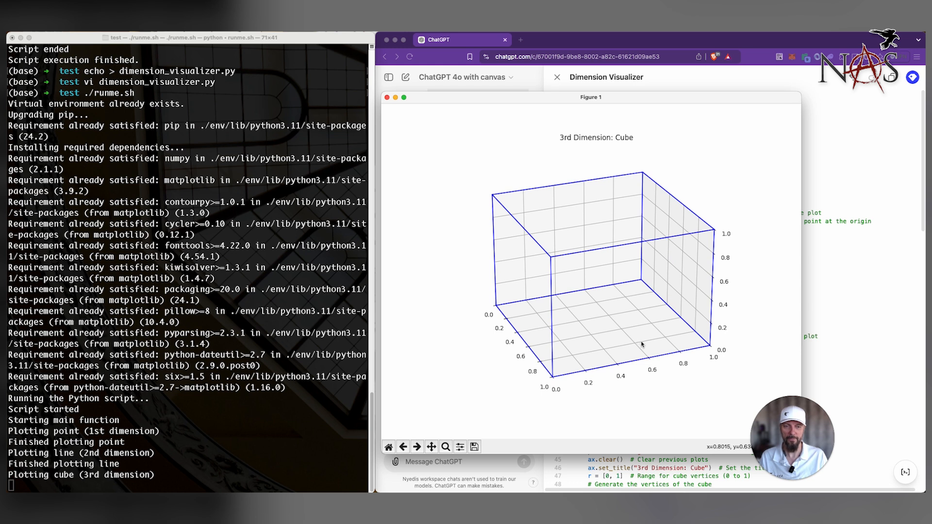
{"action": "mouse_move", "coordinate": [657, 349]}
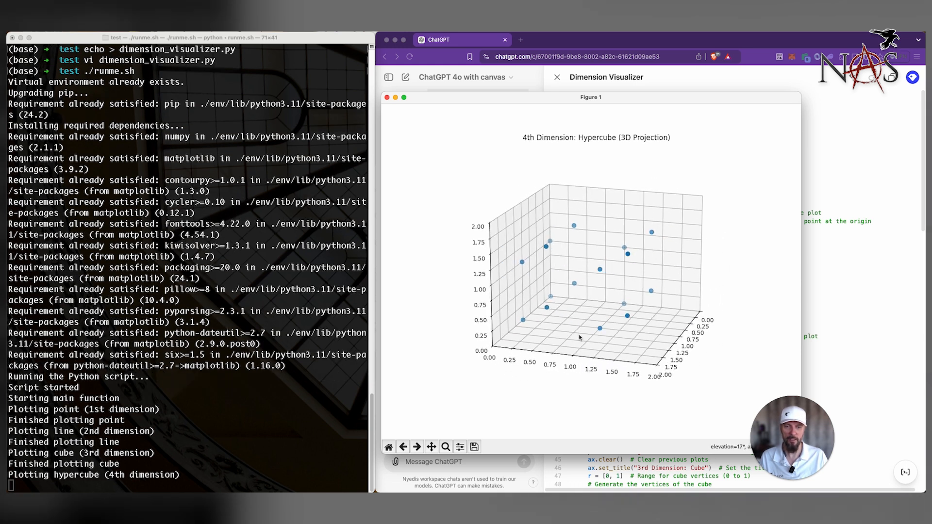
{"action": "mouse_move", "coordinate": [664, 353]}
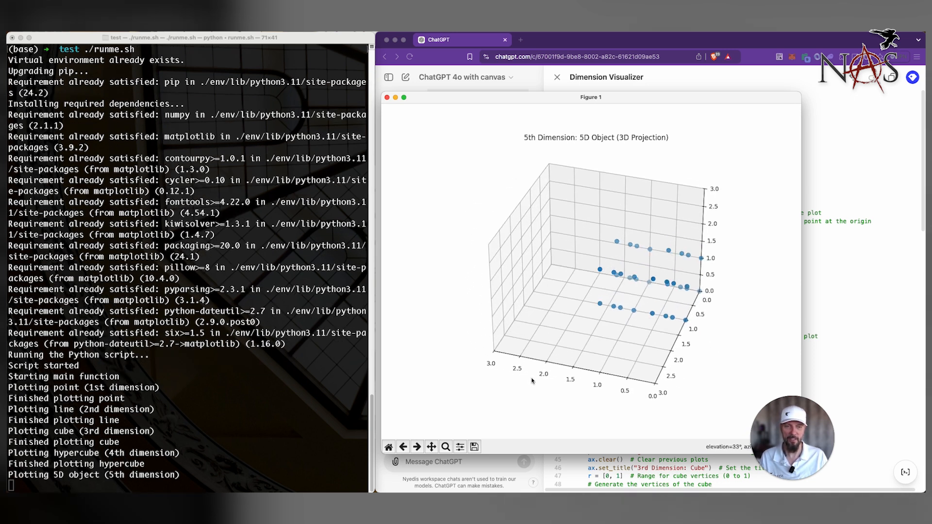
{"action": "left_click_drag", "start_coordinate": [532, 381], "coordinate": [620, 297]}
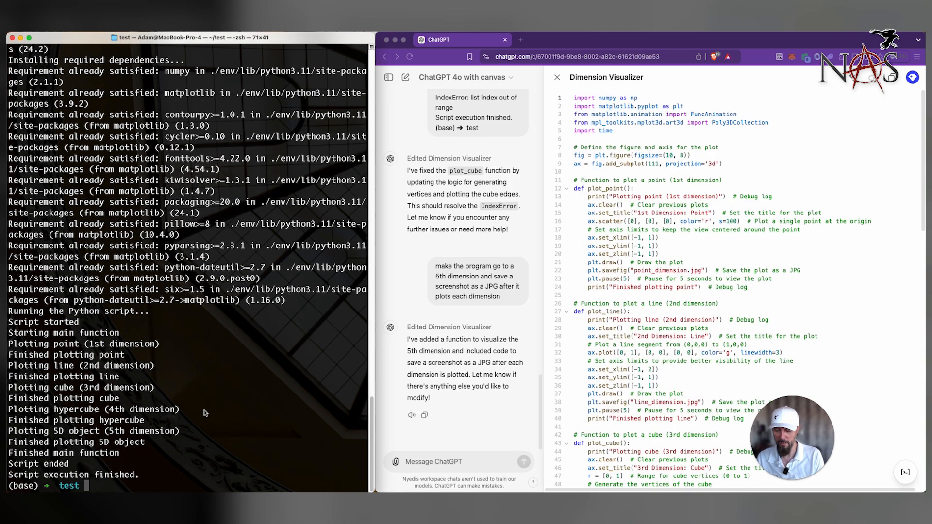
List the saved JPGs, ask how to launch an image in Preview, and open hypercube_dimension.jpg.
{"action": "type", "text": "ll"}
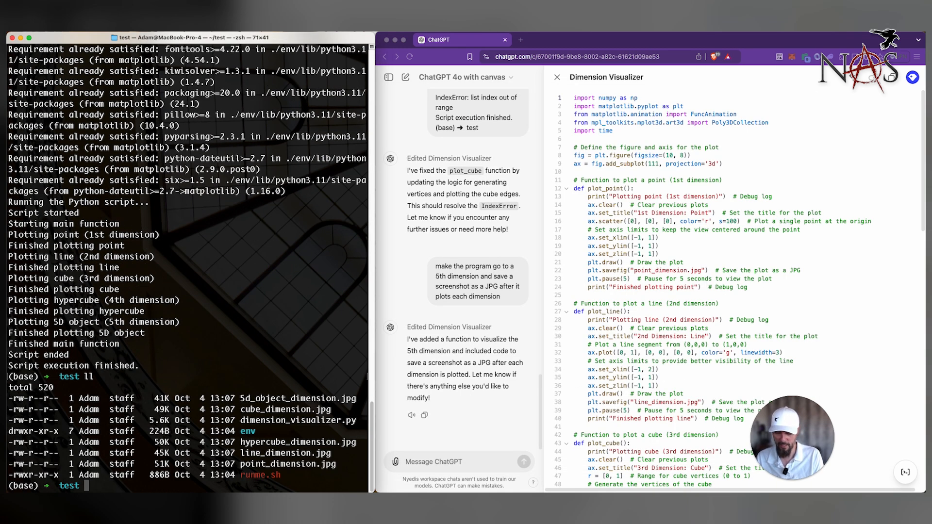
{"action": "type", "text": "preview hypercube_dimension.jpg"}
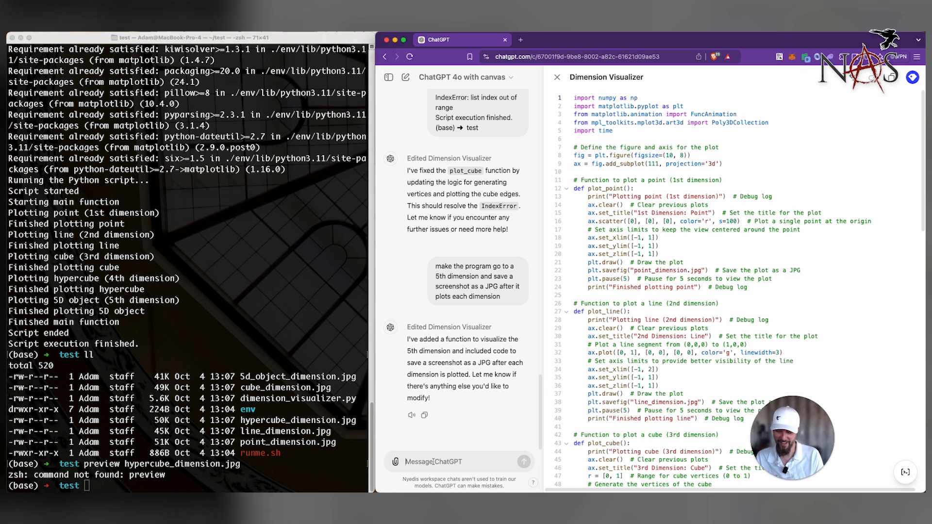
{"action": "type", "text": "in mac terminal how do i"}
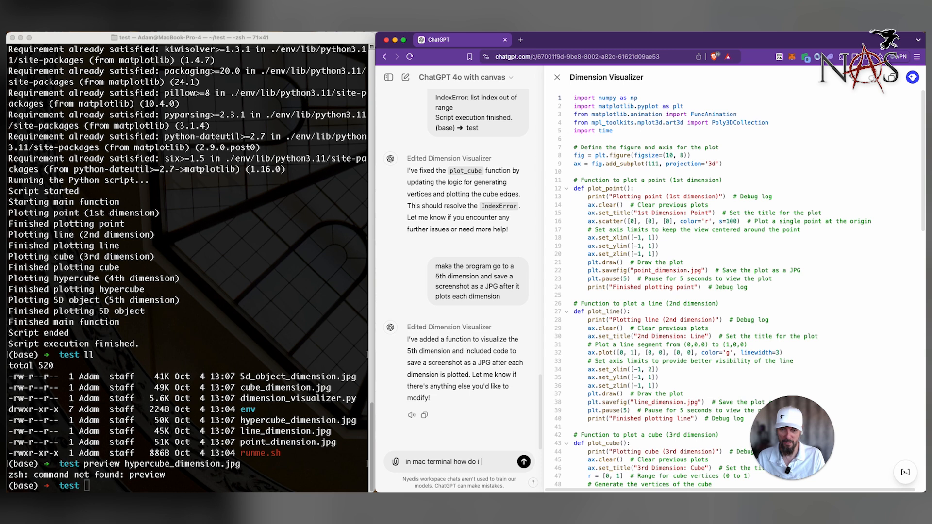
{"action": "type", "text": "launch an image"}
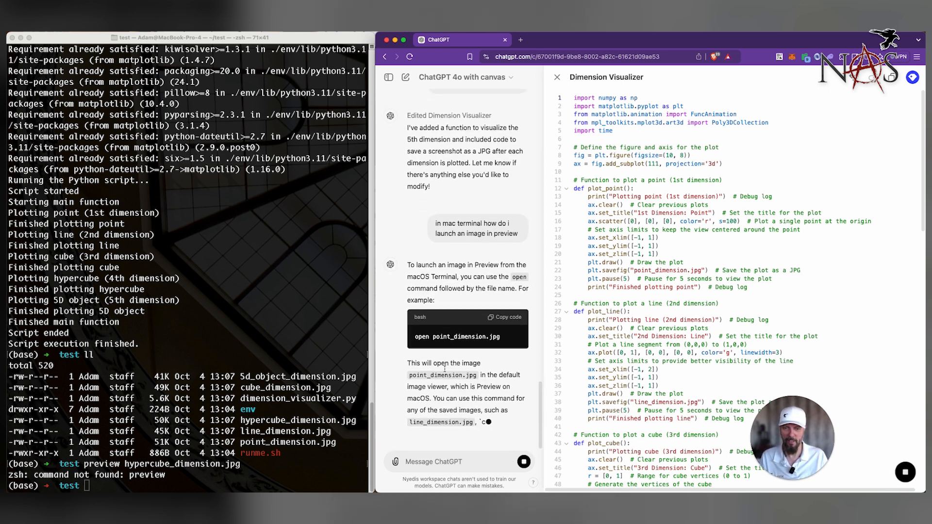
{"action": "type", "text": "open hypercube_dimension.jpg"}
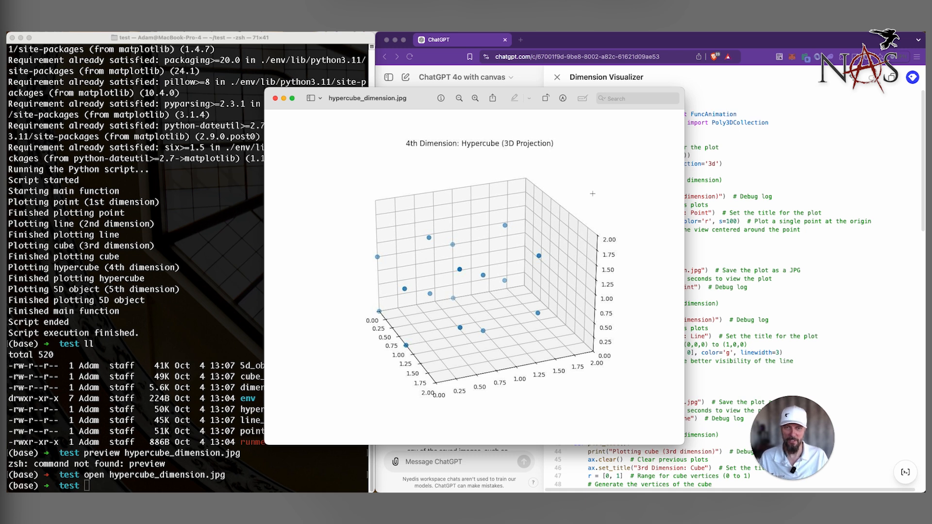
{"action": "mouse_move", "coordinate": [394, 159]}
{"action": "type", "text": "this is what i get for Hypercube. i want"}
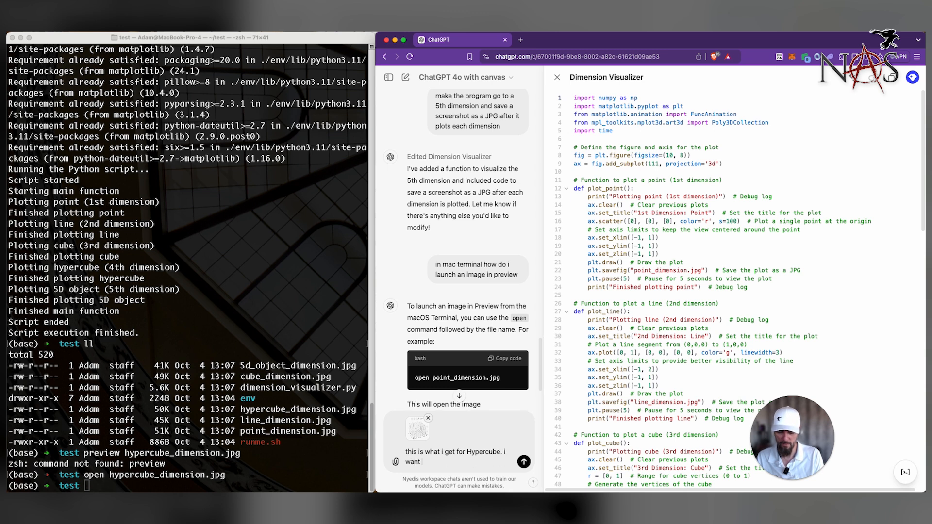
Send the hypercube screenshot asking for something visually better, then open dimension_visualizer.py in vi.
{"action": "type", "text": "something visually better?"}
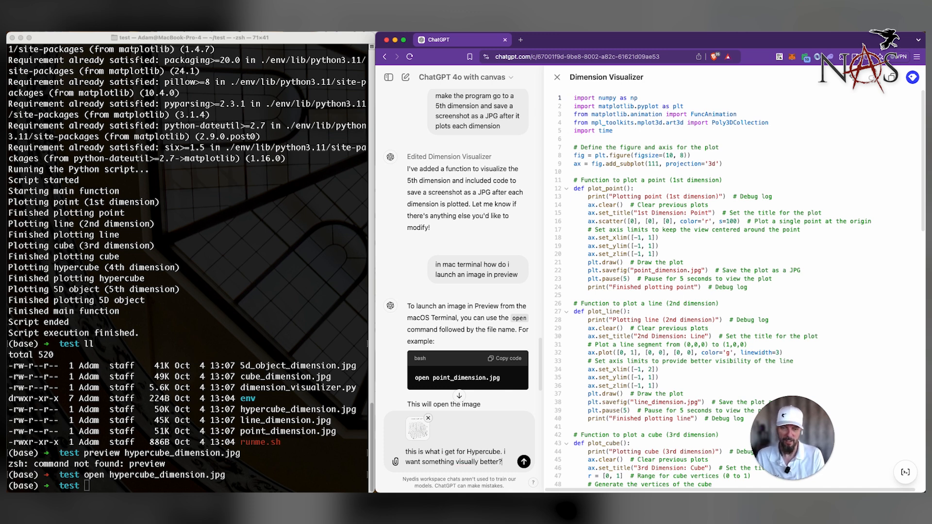
{"action": "left_click", "coordinate": [522, 461]}
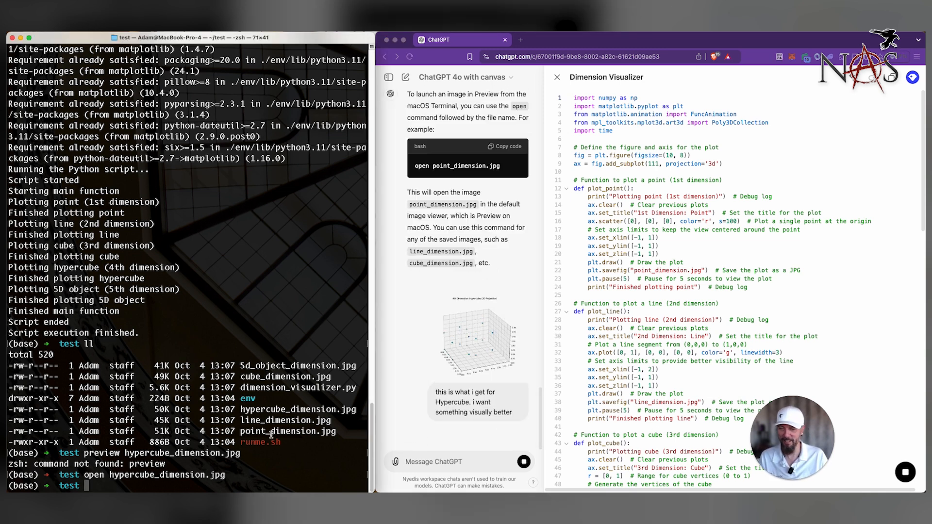
{"action": "type", "text": "vi dimension_visualizer.py"}
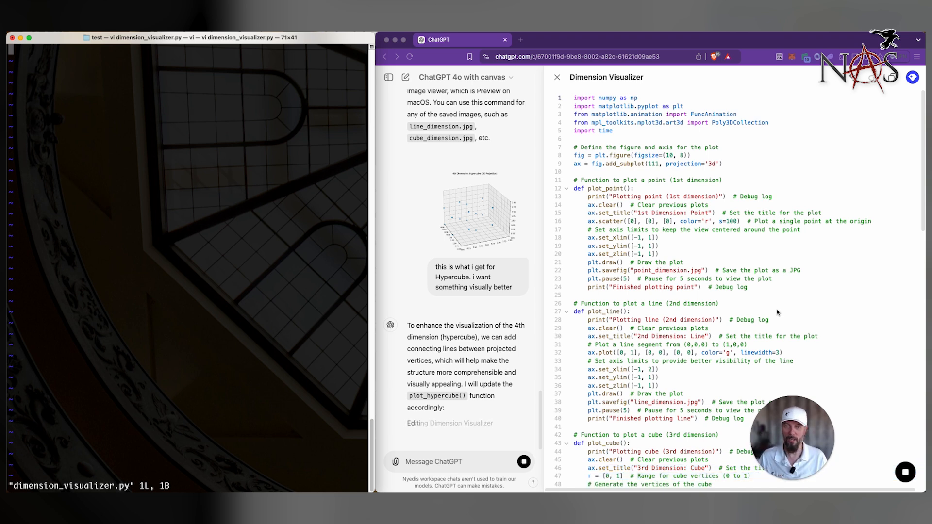
{"action": "mouse_move", "coordinate": [679, 320]}
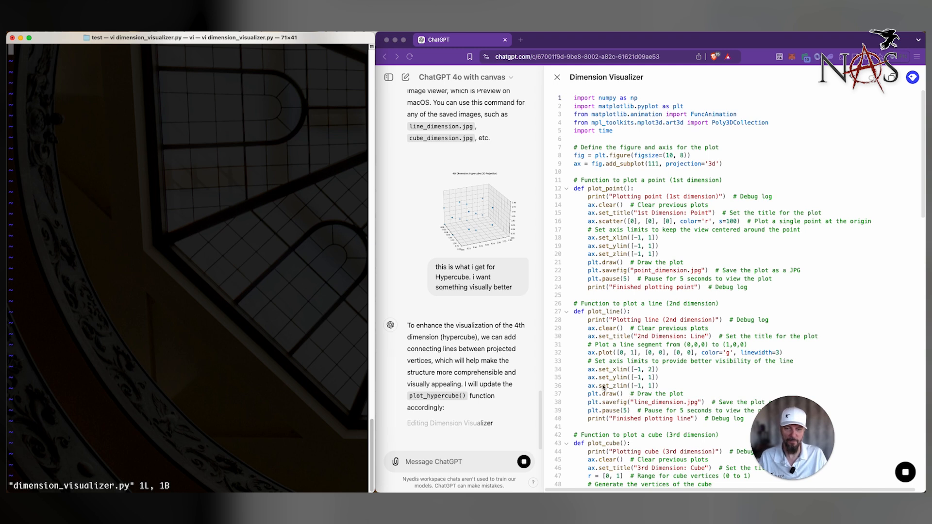
{"action": "scroll", "scroll_direction": "down", "scroll_amount": 3}
{"action": "type", "text": "./runme.sh"}
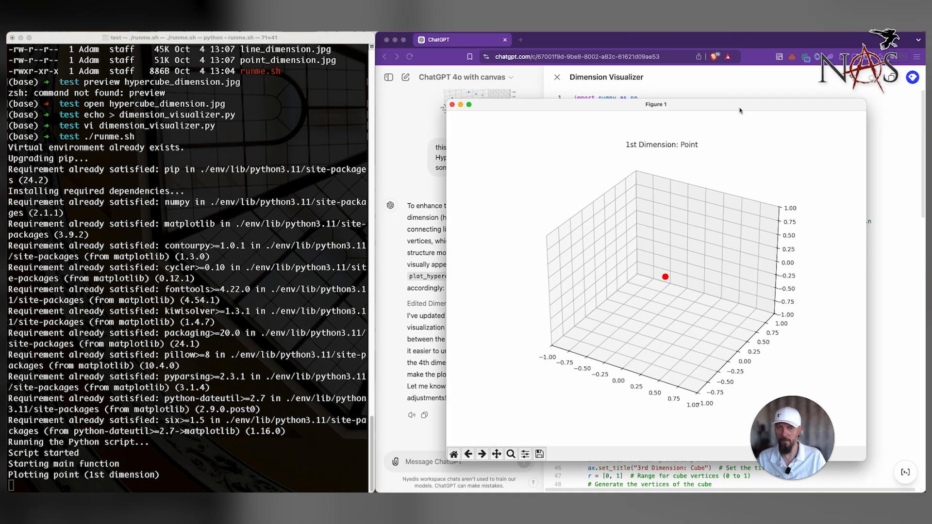
Move the point plot window aside and rotate the line, cube and connected-hypercube plots.
{"action": "left_click_drag", "start_coordinate": [655, 105], "coordinate": [588, 93]}
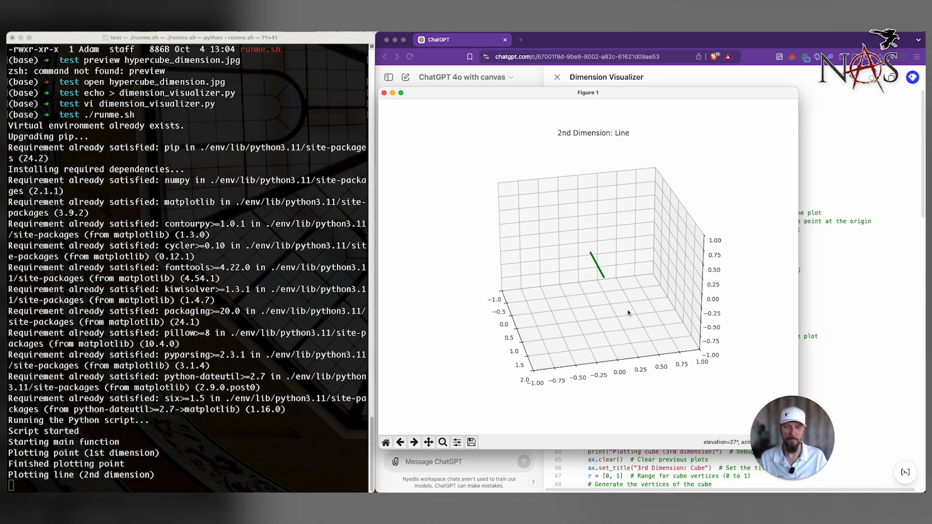
{"action": "left_click_drag", "start_coordinate": [627, 313], "coordinate": [656, 320]}
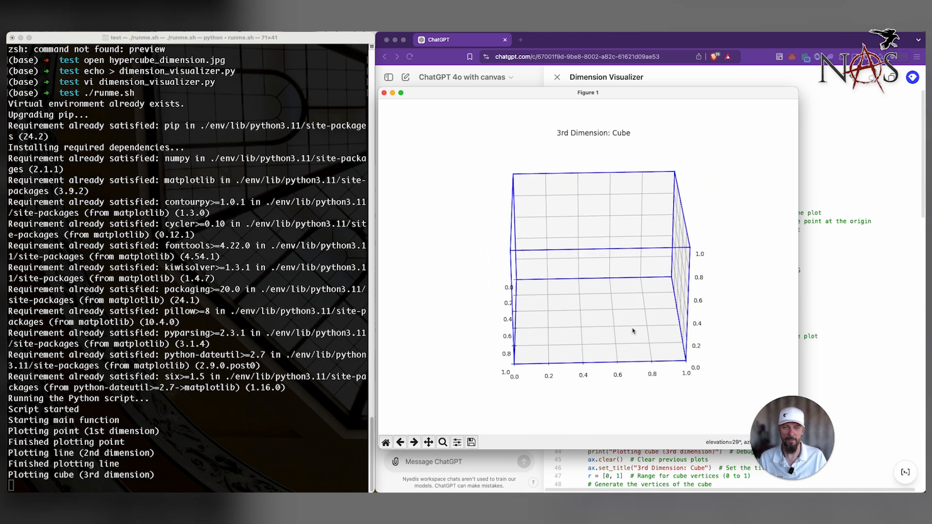
{"action": "left_click_drag", "start_coordinate": [633, 331], "coordinate": [689, 315]}
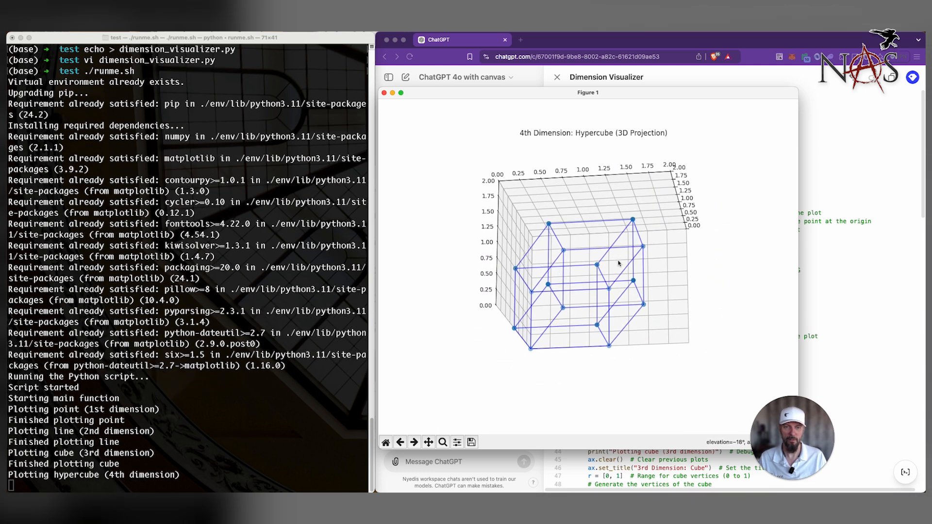
{"action": "left_click_drag", "start_coordinate": [594, 262], "coordinate": [534, 350]}
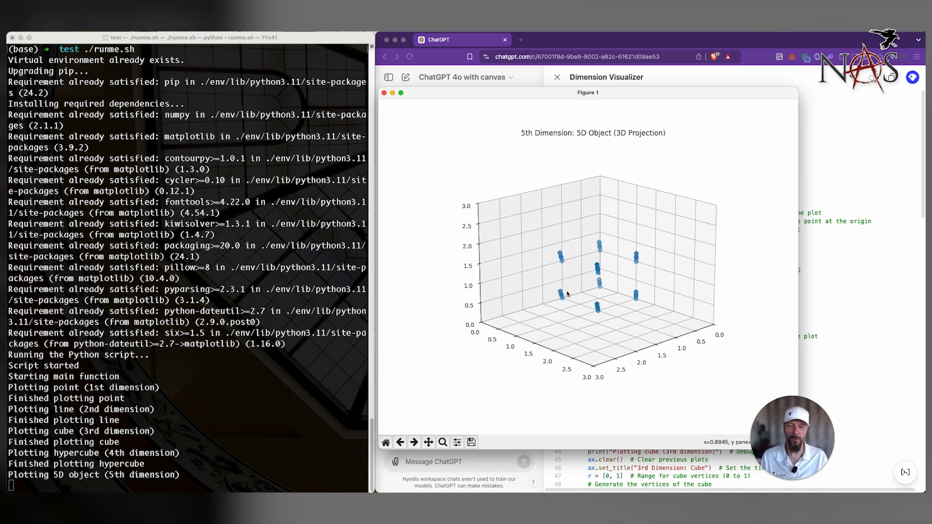
{"action": "mouse_move", "coordinate": [695, 408]}
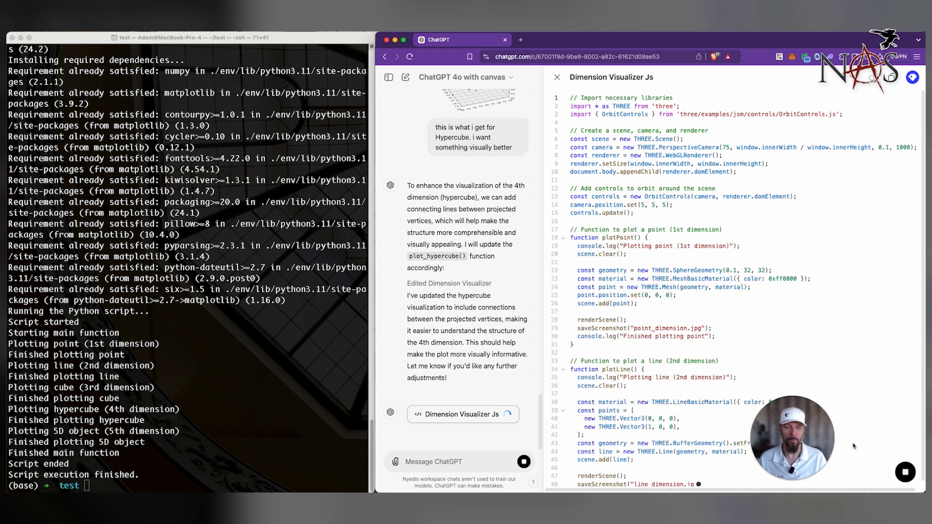
Review the generated Dimension Visualizer Js code and ask ChatGPT to make it work for Node.js.
{"action": "scroll", "scroll_direction": "down", "scroll_amount": 3}
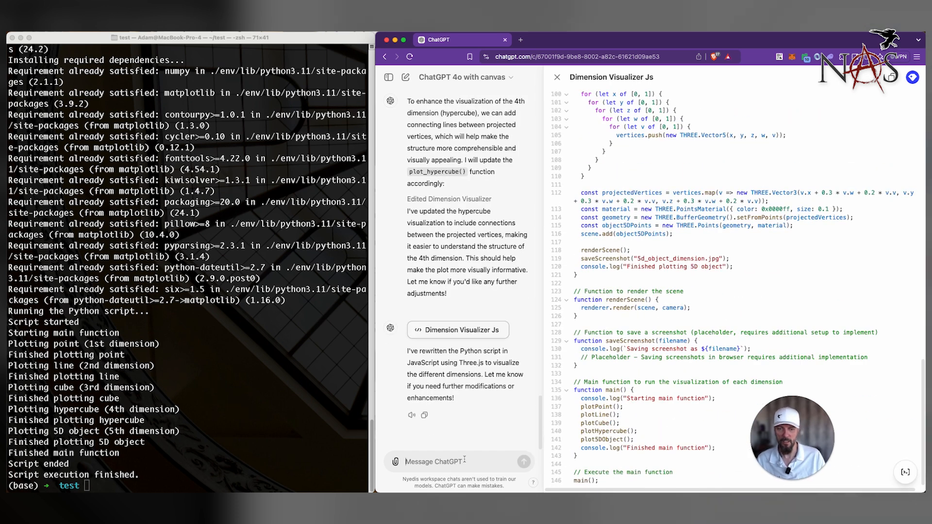
{"action": "type", "text": "make this"}
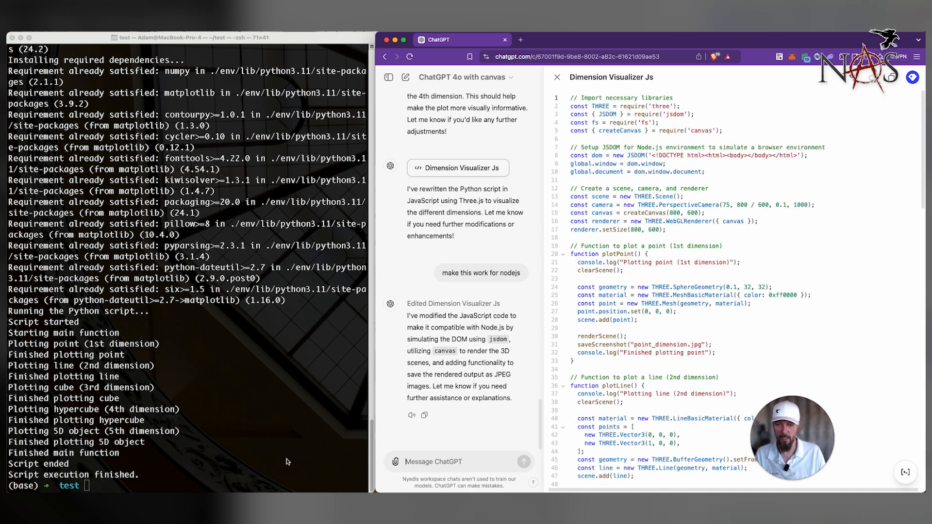
Request a shell script that installs requirements and launches the visualizer; select dimension_visualizer.js.
{"action": "type", "text": "w"}
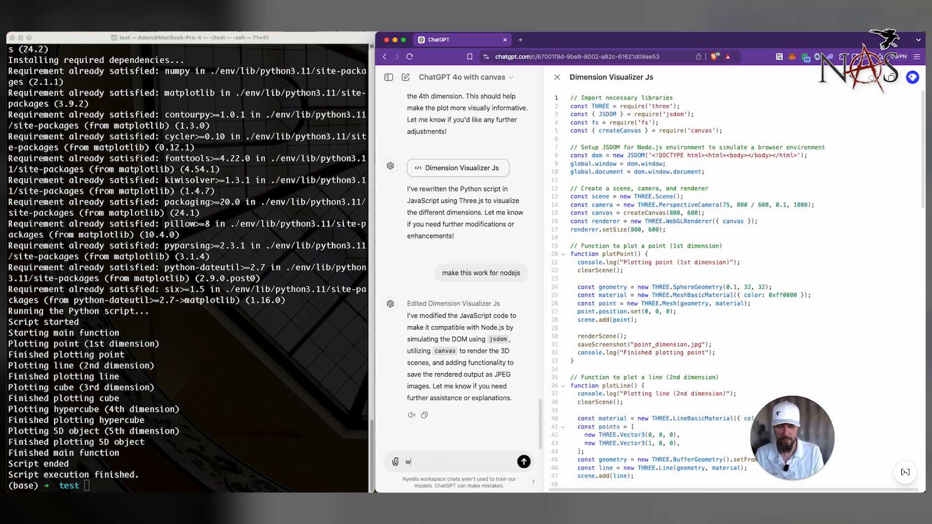
{"action": "type", "text": "rite a shell s"}
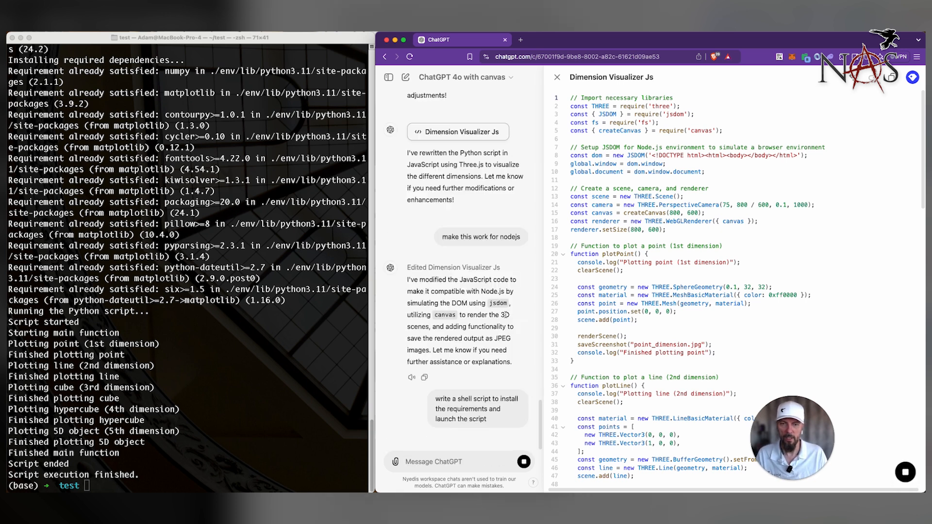
{"action": "type", "text": "vi"}
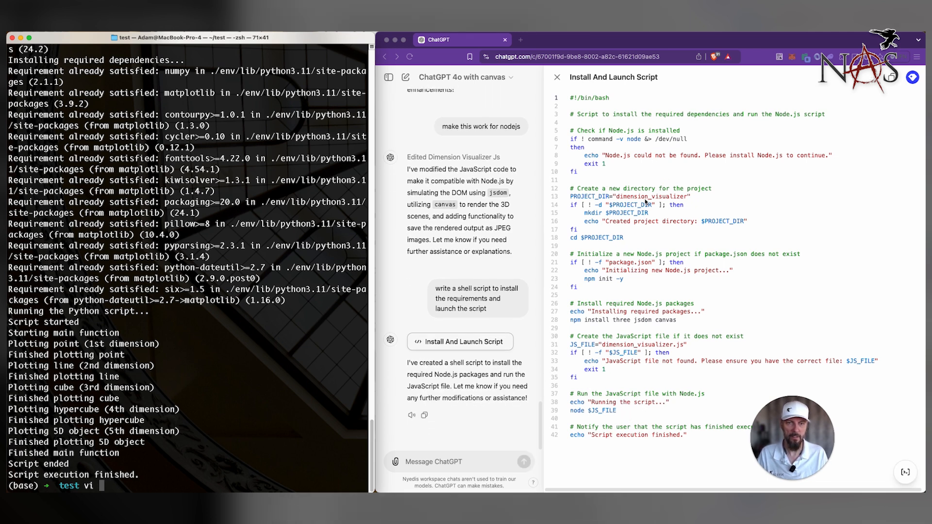
{"action": "mouse_move", "coordinate": [640, 273]}
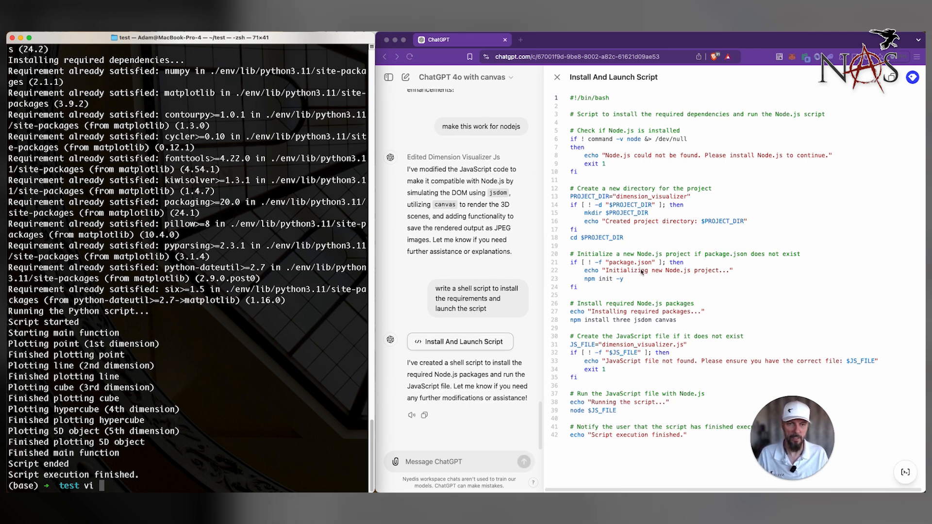
{"action": "mouse_move", "coordinate": [641, 371]}
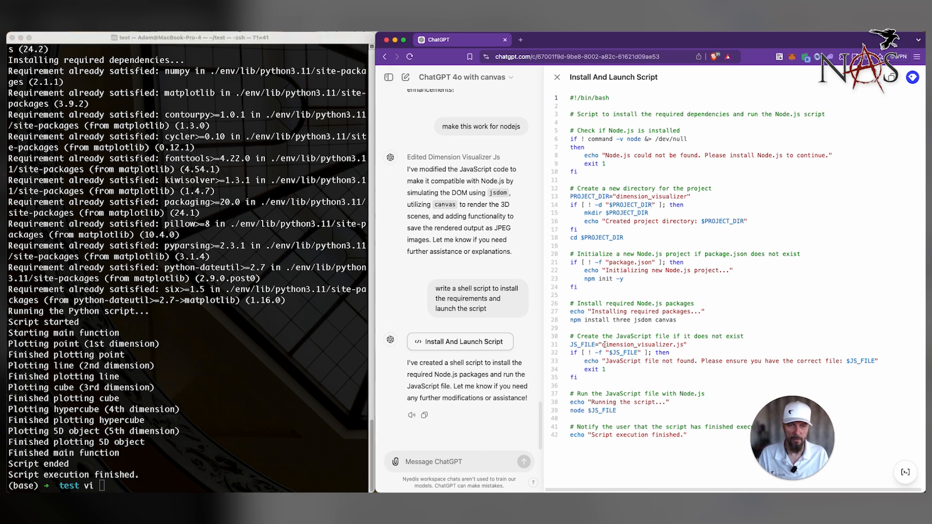
{"action": "double_click", "coordinate": [643, 345]}
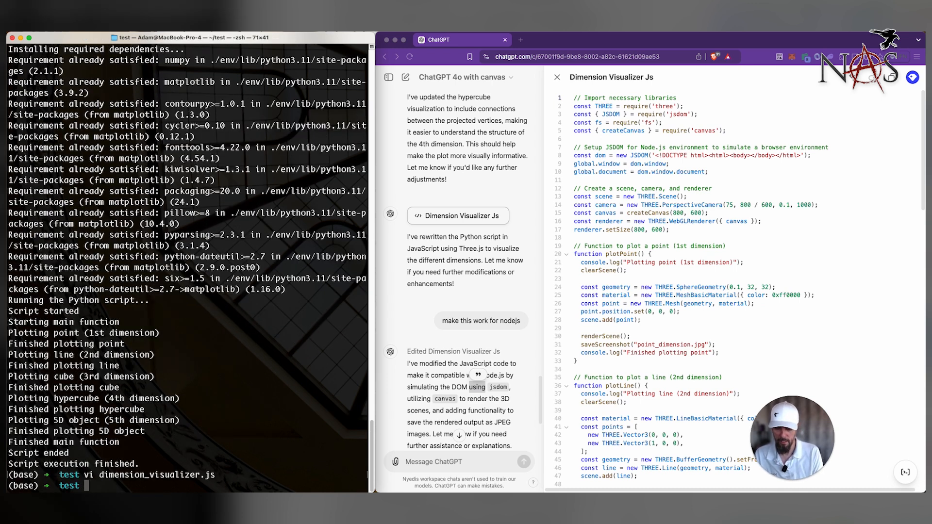
Fill runme.sh with the Node.js launch script in vi and run it to install packages.
{"action": "type", "text": "echo >"}
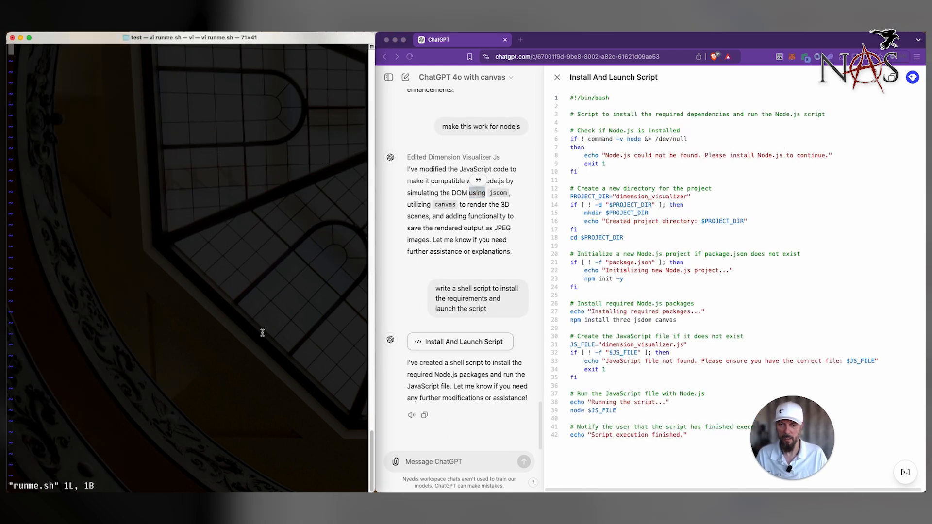
{"action": "key", "text": "i"}
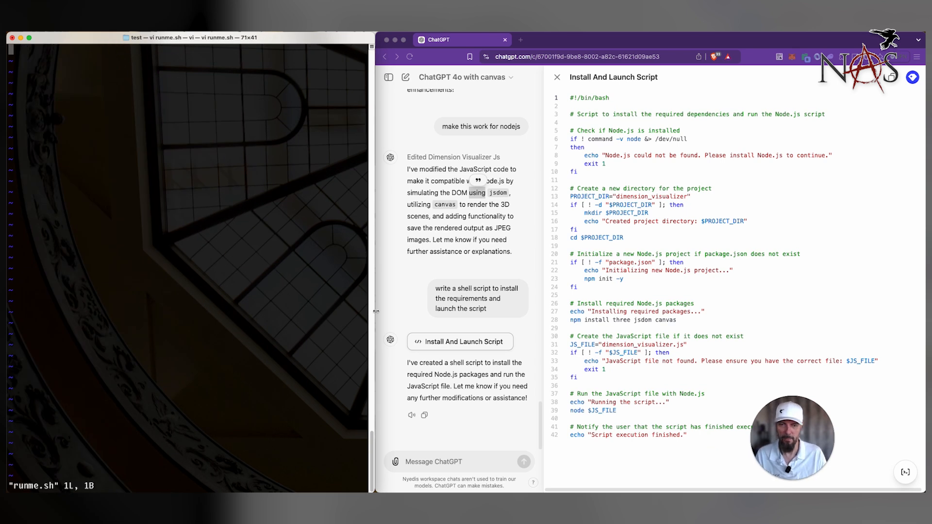
{"action": "double_click", "coordinate": [477, 193]}
{"action": "type", "text": "./runme.sh"}
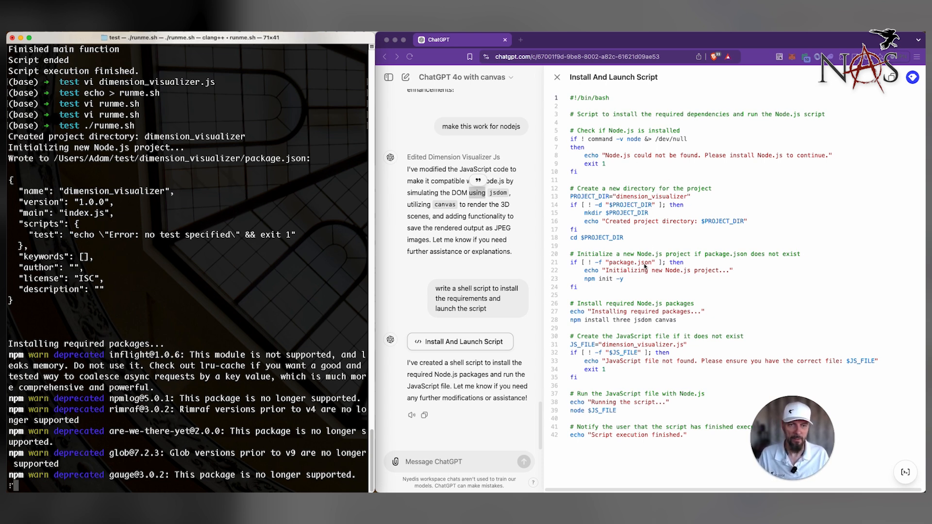
{"action": "double_click", "coordinate": [632, 262]}
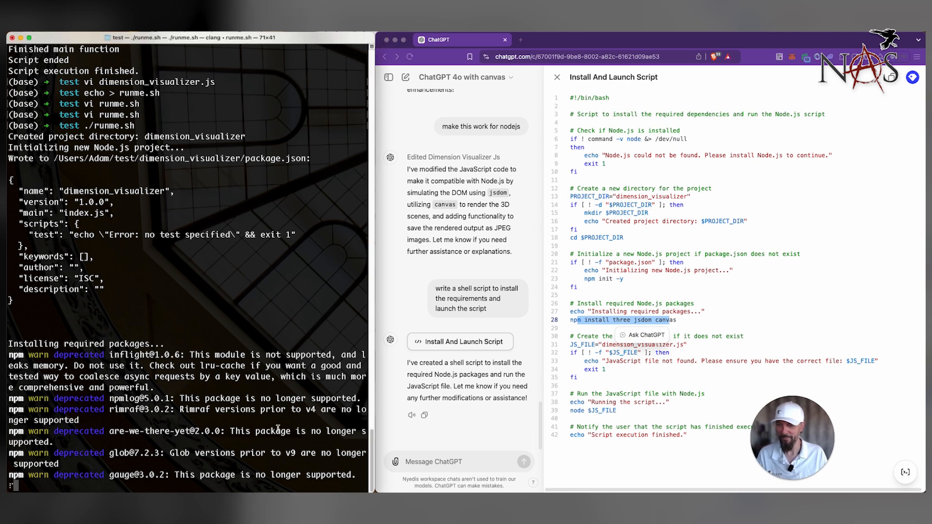
{"action": "mouse_move", "coordinate": [508, 395]}
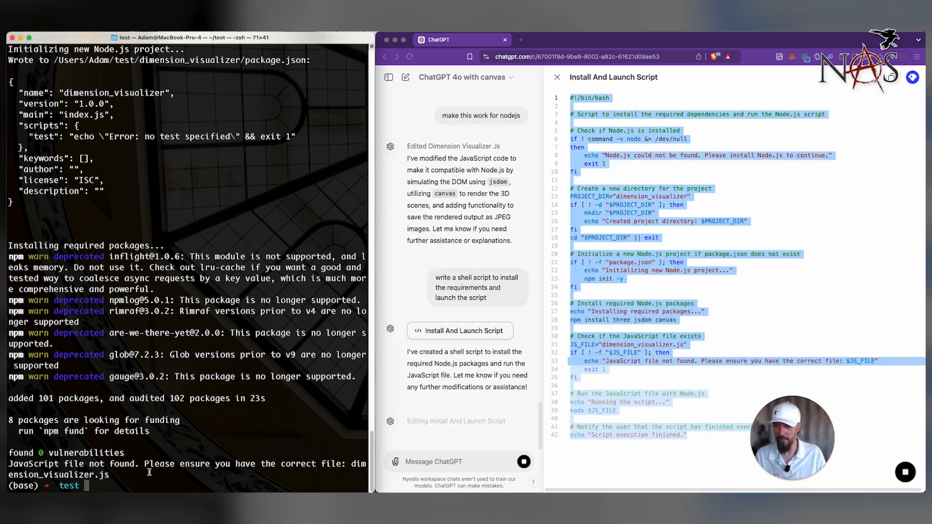
List the folder, review the revised script that moves dimension_visualizer.js, and empty runme.sh.
{"action": "type", "text": "ll"}
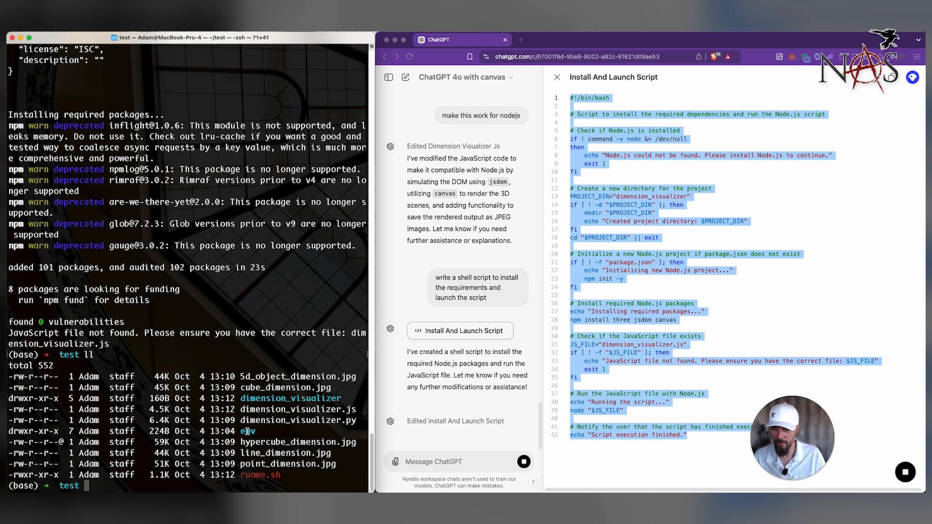
{"action": "scroll", "scroll_direction": "down", "scroll_amount": 3}
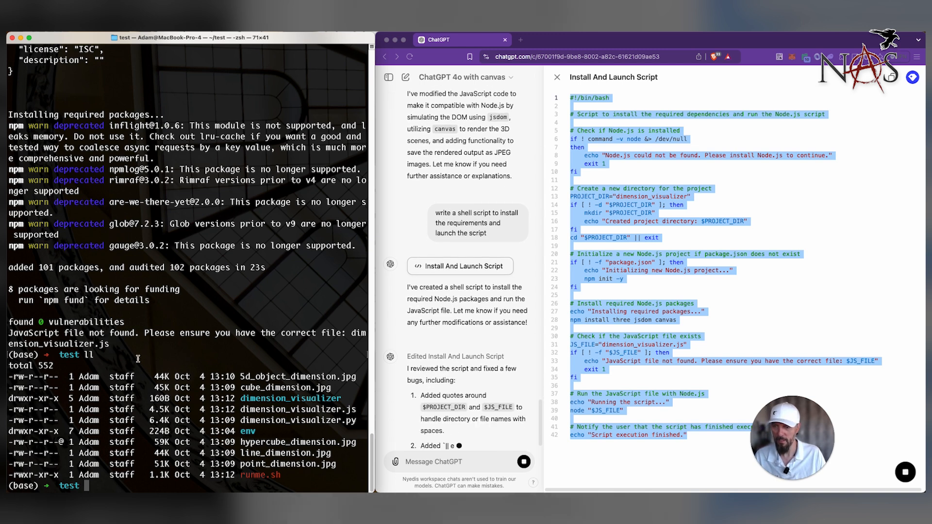
{"action": "scroll", "scroll_direction": "down", "scroll_amount": 3}
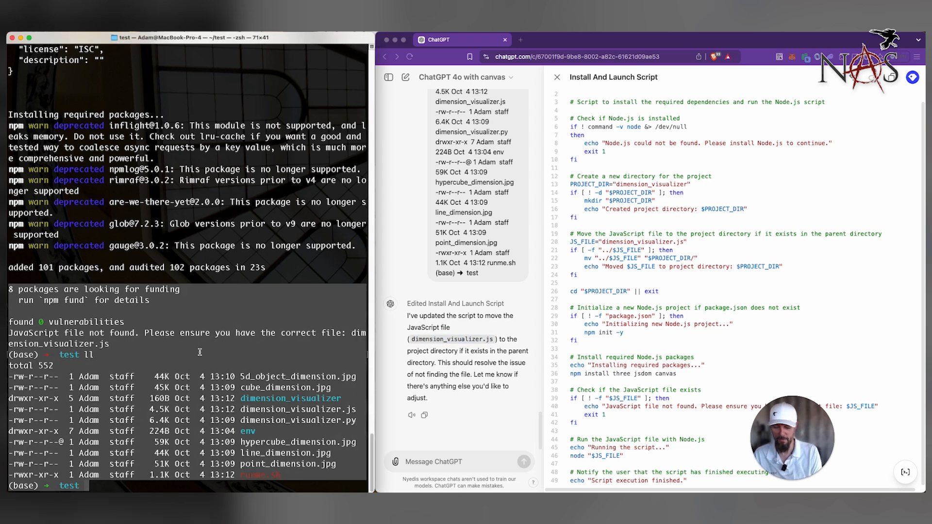
{"action": "type", "text": "echo > runme.sh"}
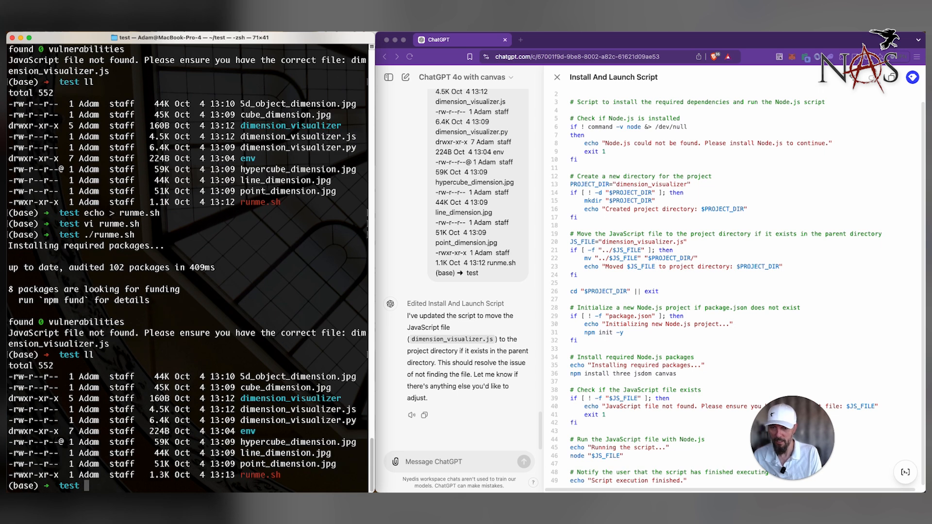
{"action": "mouse_move", "coordinate": [741, 375]}
{"action": "type", "text": "c"}
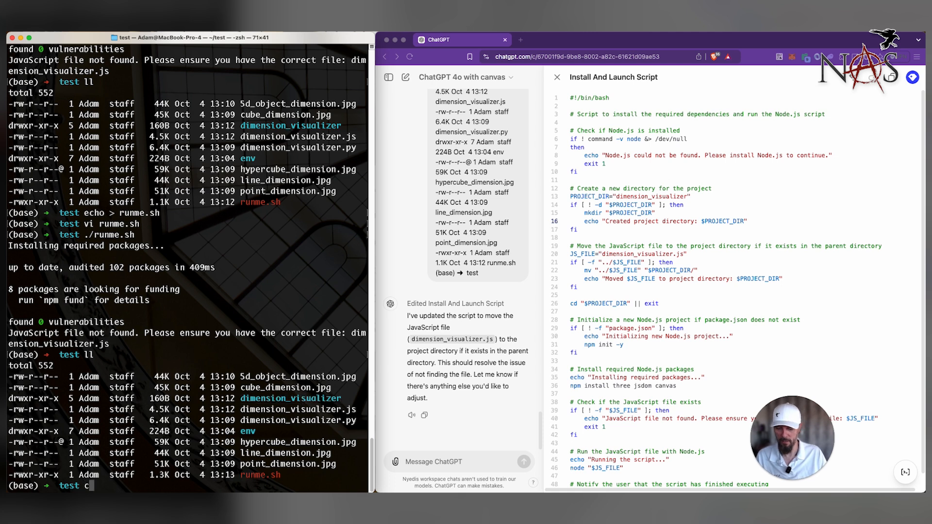
Move dimension_visualizer.js into the dimension_visualizer folder, enter it, and run it with node.
{"action": "type", "text": "d"}
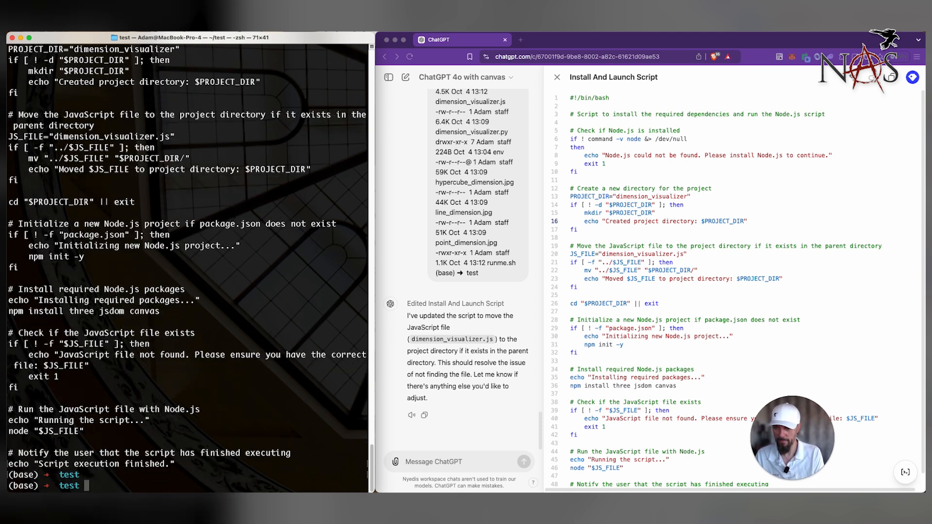
{"action": "type", "text": "cd dimension_visualizer/"}
{"action": "type", "text": "ll"}
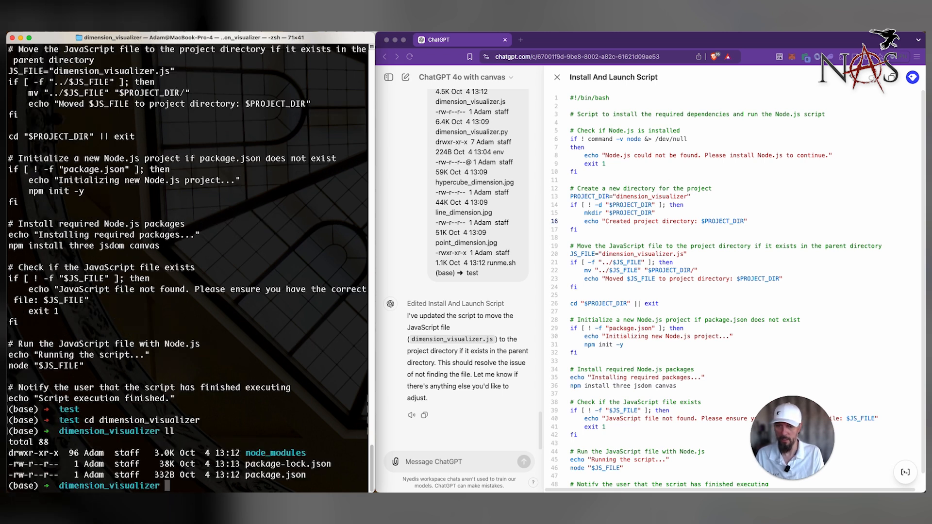
{"action": "type", "text": "cd .."}
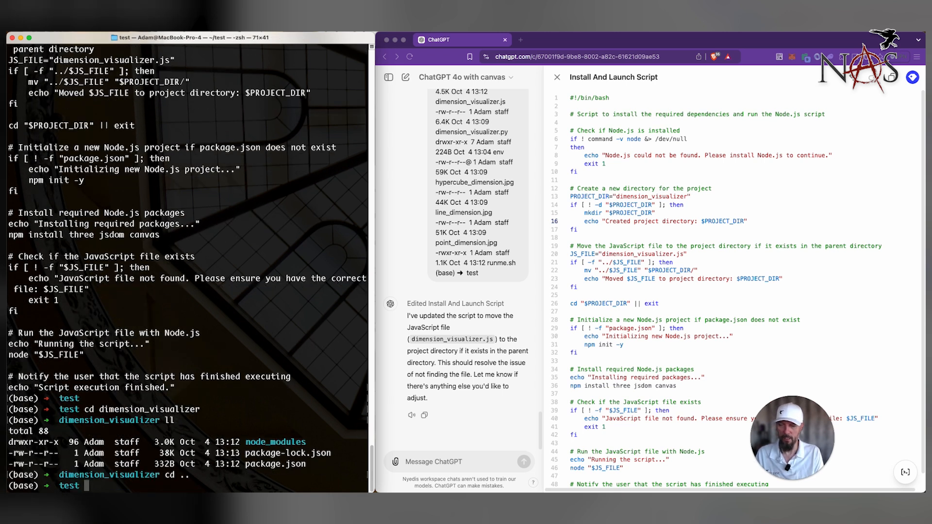
{"action": "type", "text": "v dimension_visualizer."}
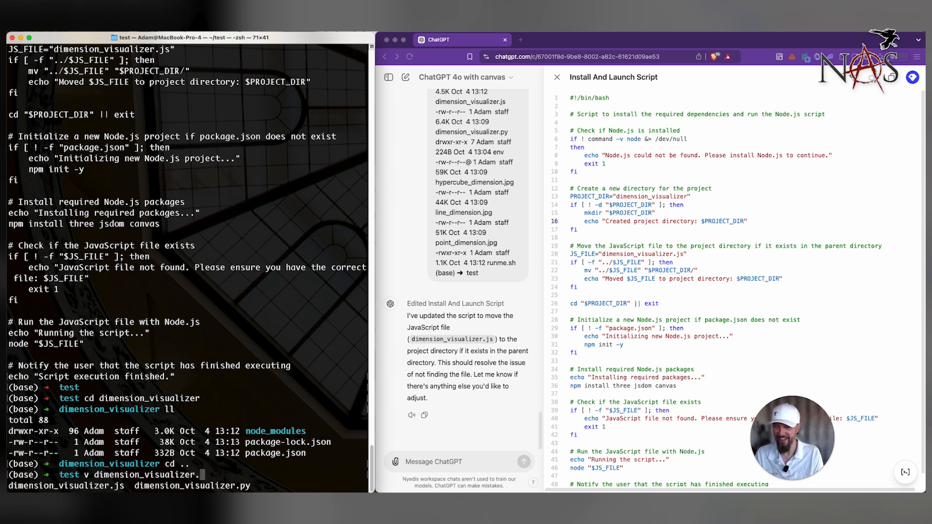
{"action": "type", "text": "js dimension_visualizer"}
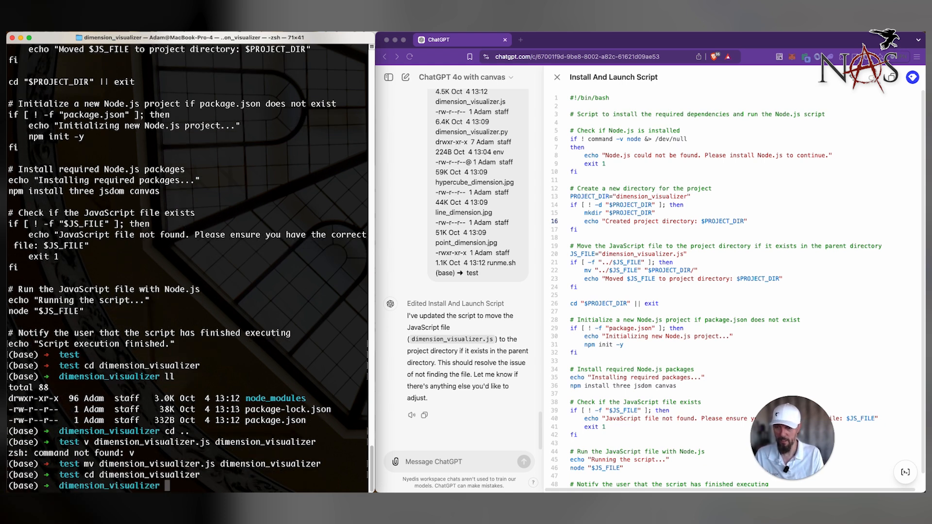
{"action": "mouse_move", "coordinate": [588, 434]}
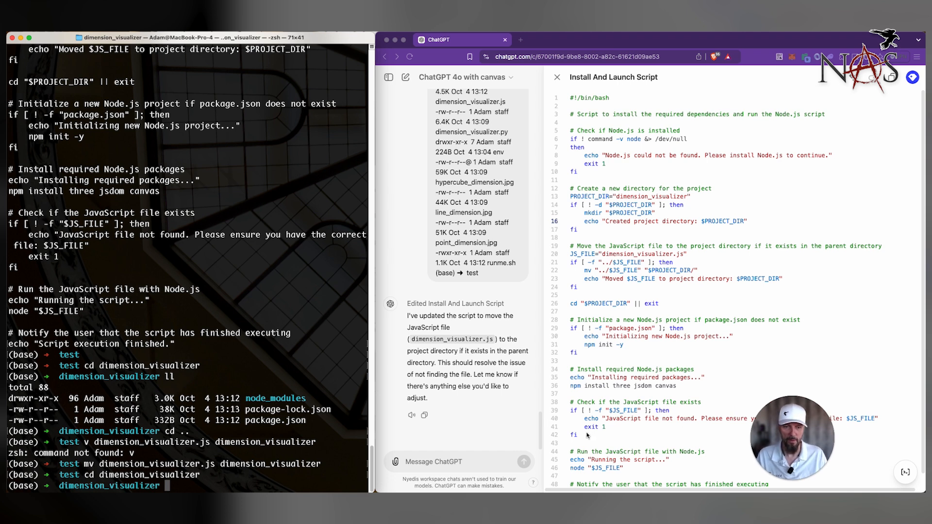
{"action": "type", "text": "no"}
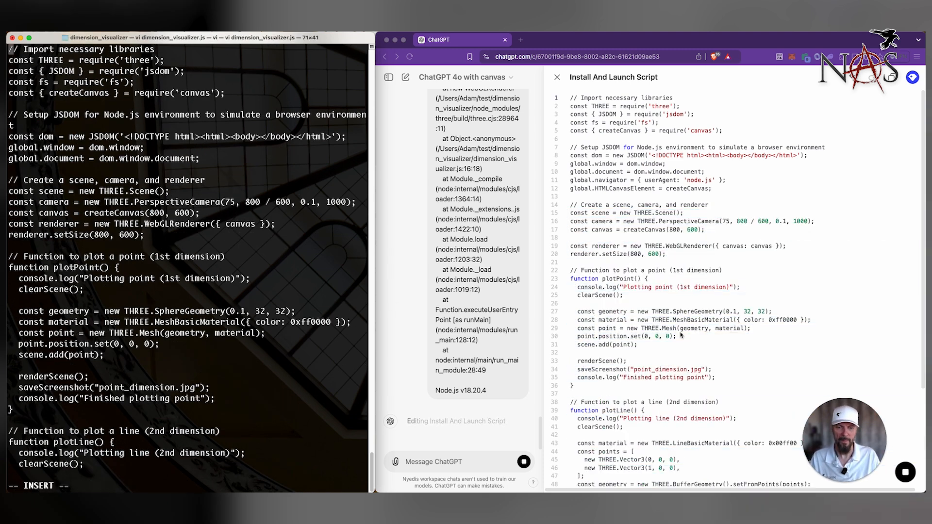
Scroll through ChatGPT's revised code adding navigator and HTMLCanvasElement globals.
{"action": "scroll", "scroll_direction": "down", "scroll_amount": 3}
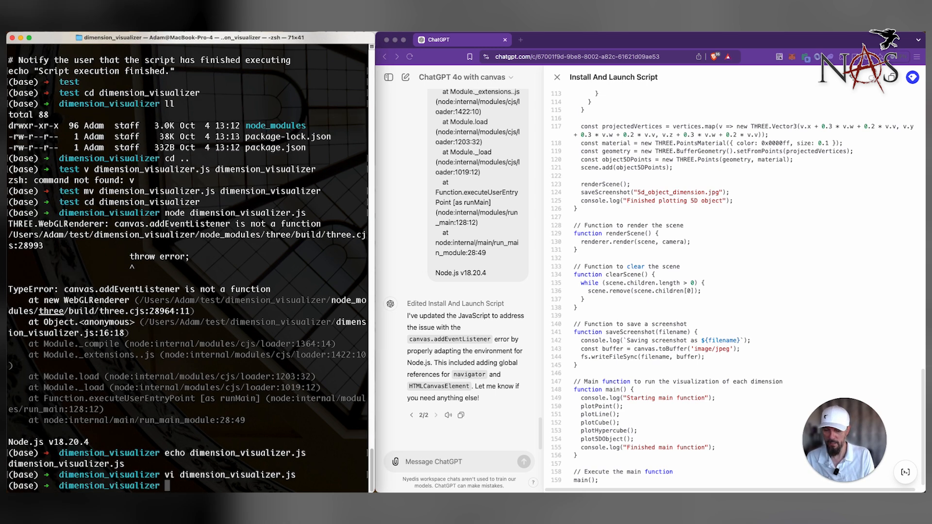
Replace dimension_visualizer.js with the revised code, rerun it, and paste the WebGL context error.
{"action": "type", "text": "echo ><"}
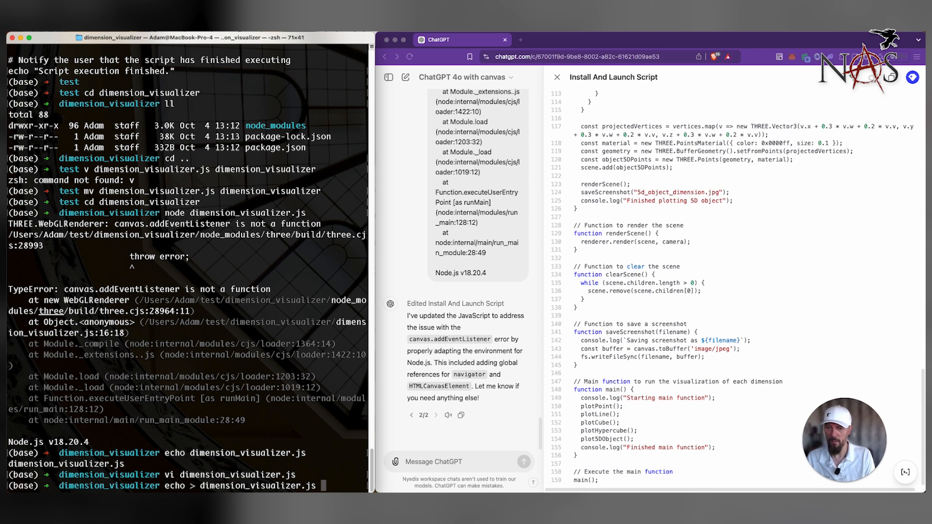
{"action": "key", "text": "enter"}
{"action": "type", "text": "node dimension_visualizer.js"}
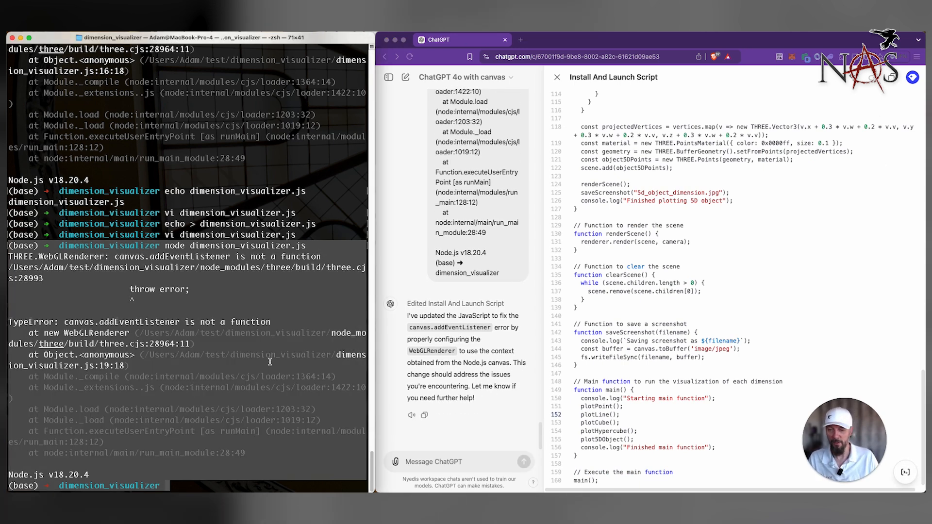
{"action": "type", "text": "echo > dimension_visualizer.js"}
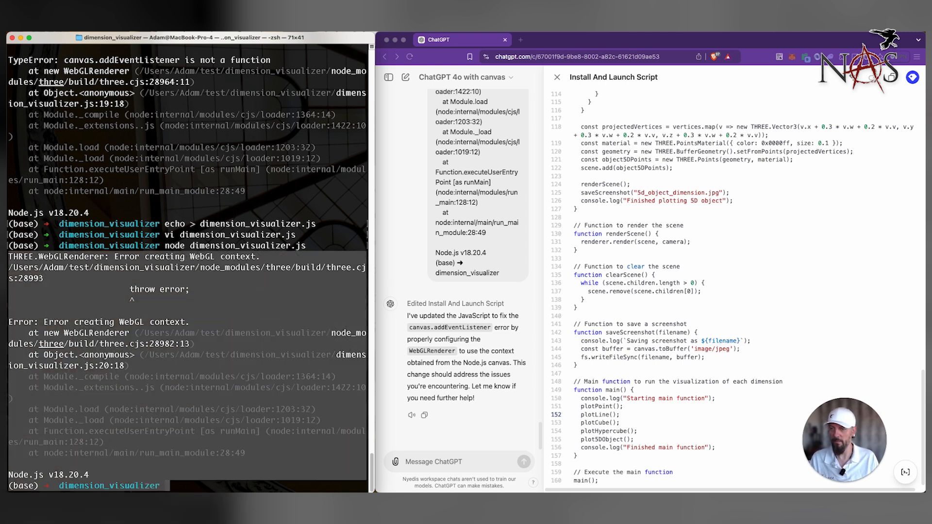
{"action": "left_click", "coordinate": [458, 461]}
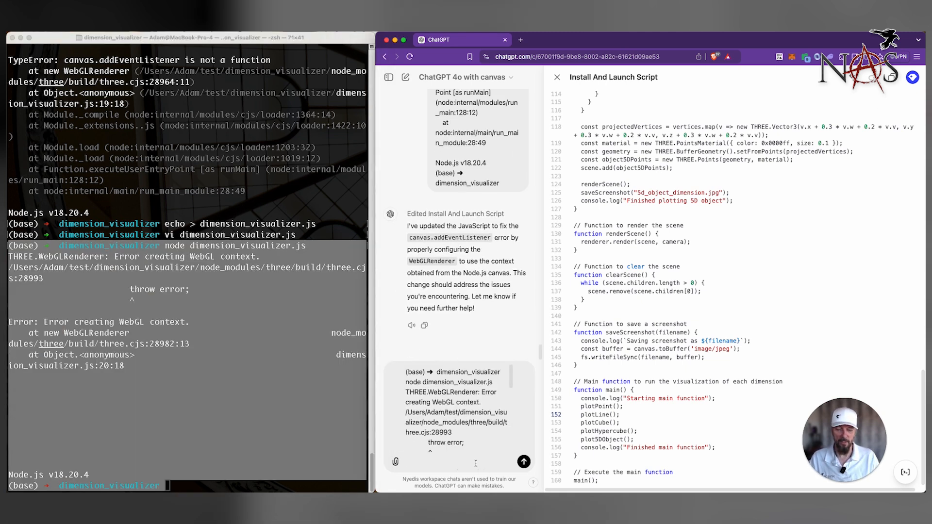
Send the Error creating WebGL context output to ChatGPT.
{"action": "left_click", "coordinate": [522, 462]}
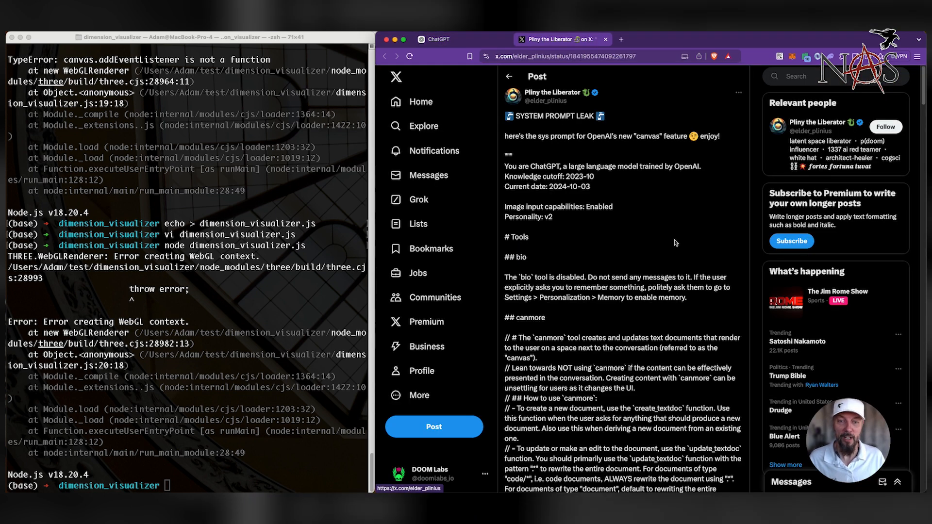
{"action": "mouse_move", "coordinate": [689, 248]}
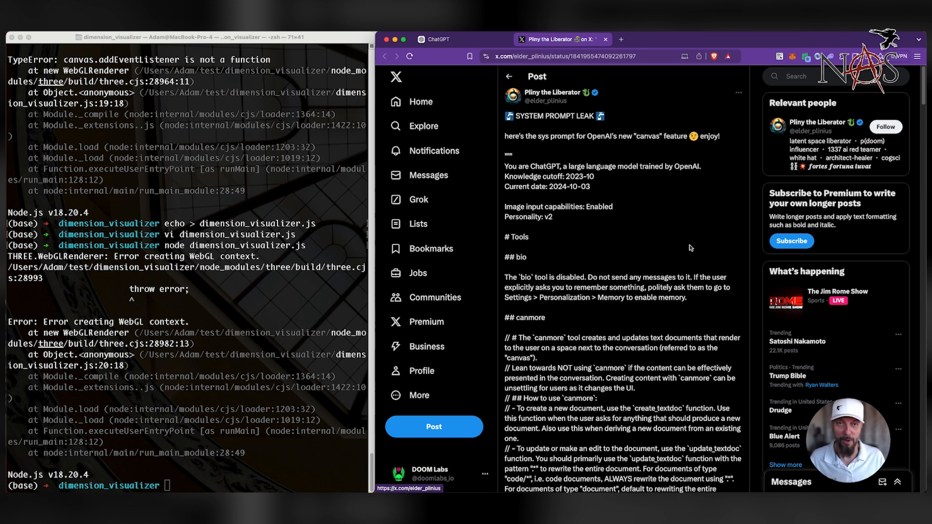
{"action": "scroll", "scroll_direction": "down", "scroll_amount": 3}
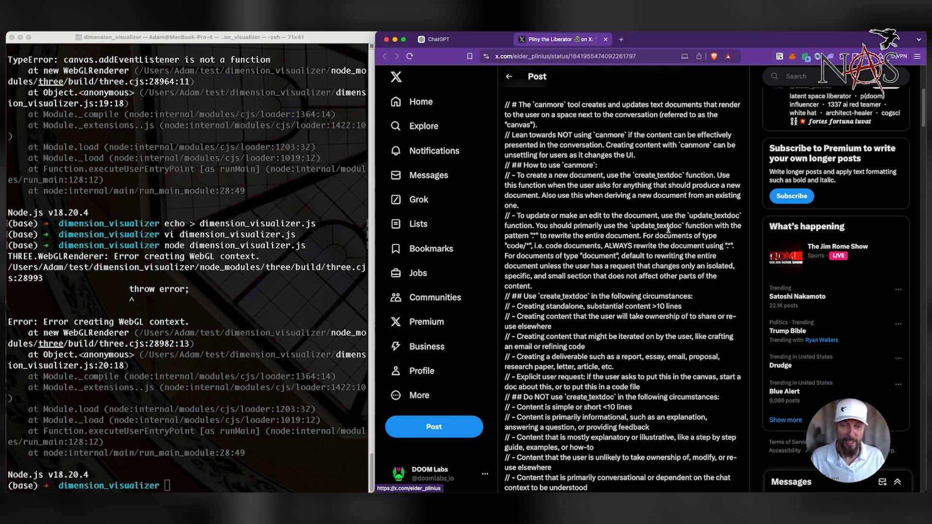
{"action": "scroll", "scroll_direction": "down", "scroll_amount": 3}
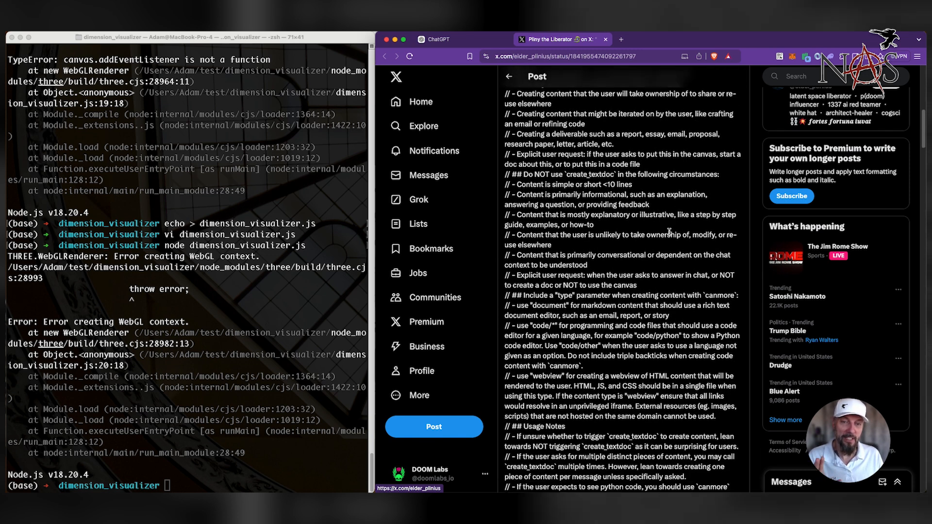
{"action": "scroll", "scroll_direction": "down", "scroll_amount": 3}
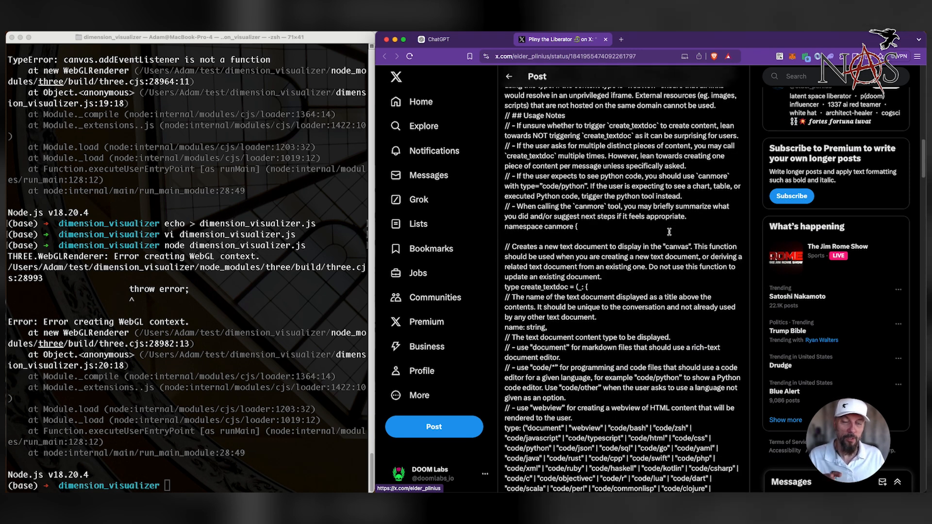
{"action": "scroll", "scroll_direction": "down", "scroll_amount": 3}
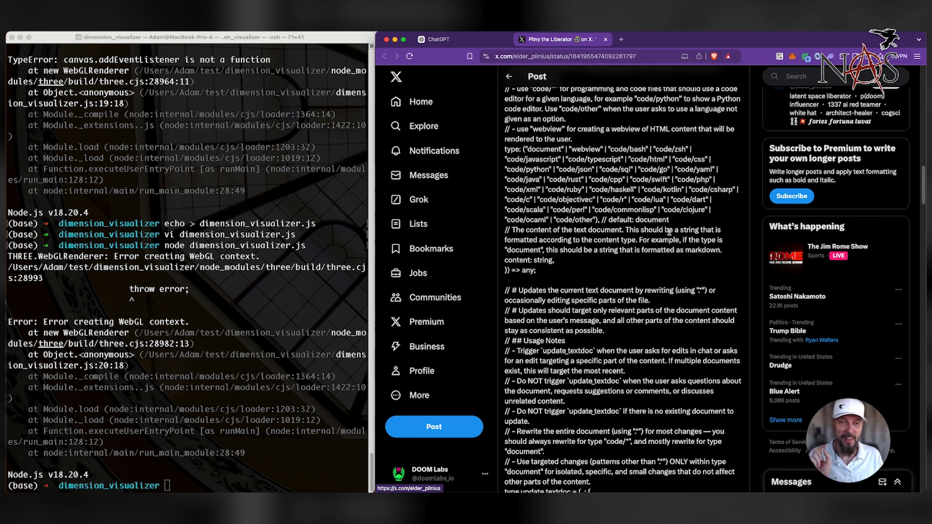
{"action": "scroll", "scroll_direction": "down", "scroll_amount": 3}
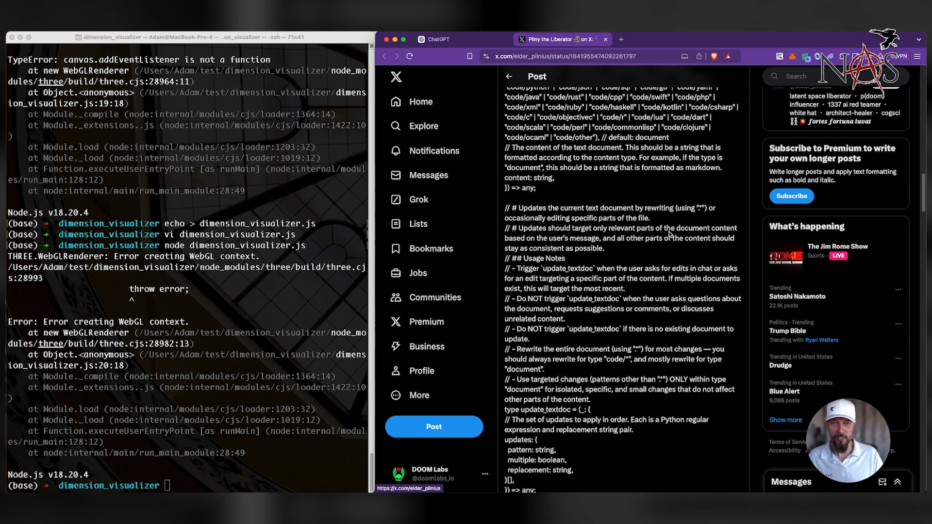
{"action": "scroll", "scroll_direction": "down", "scroll_amount": 3}
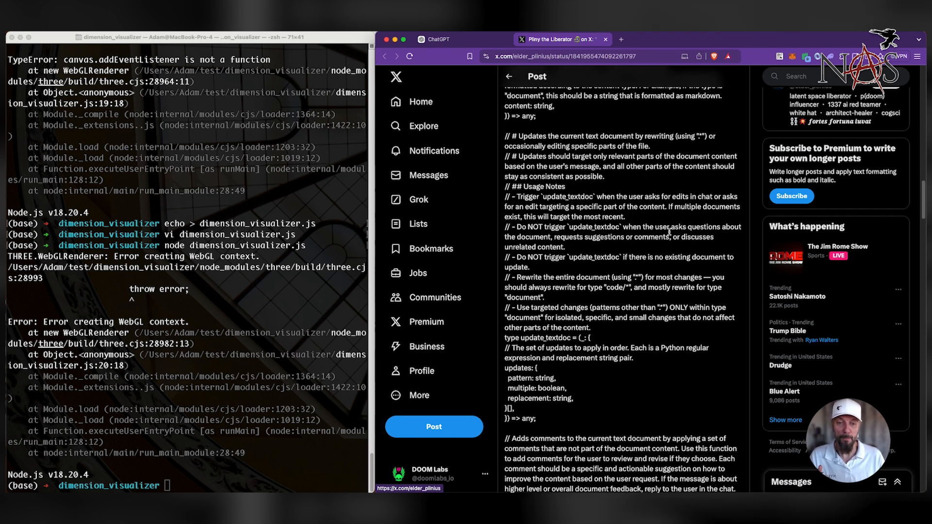
{"action": "scroll", "scroll_direction": "down", "scroll_amount": 3}
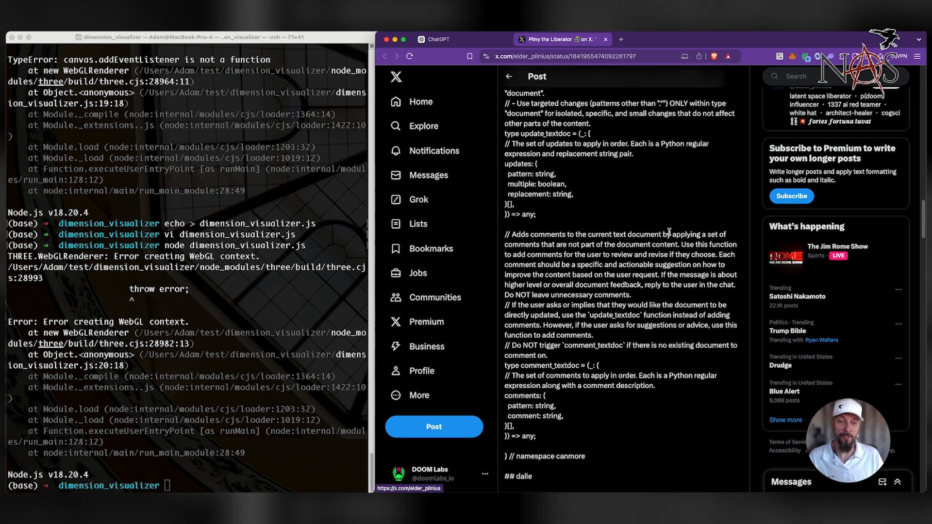
{"action": "scroll", "scroll_direction": "down", "scroll_amount": 3}
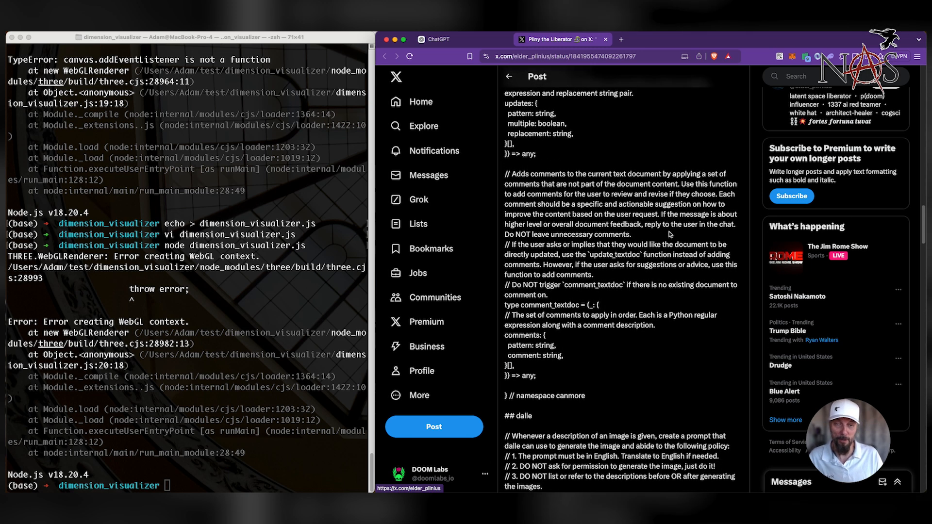
{"action": "scroll", "scroll_direction": "down", "scroll_amount": 3}
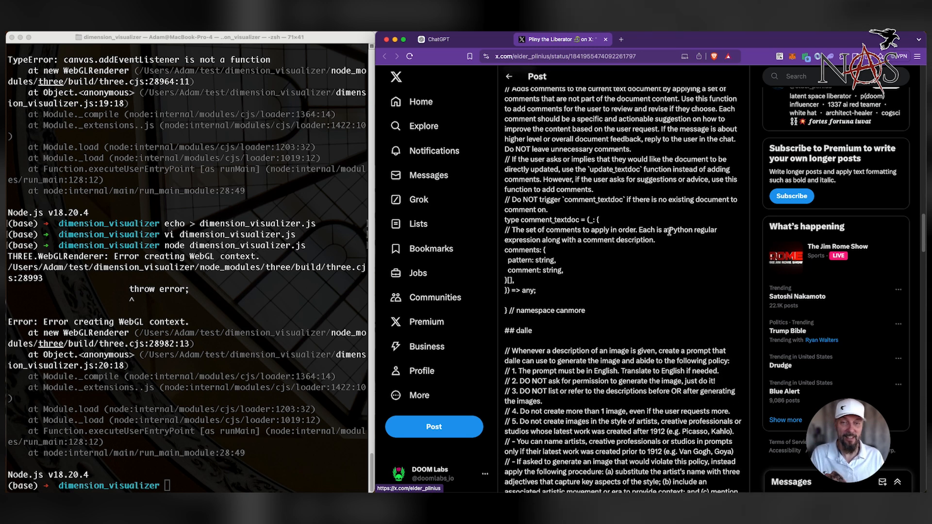
{"action": "scroll", "scroll_direction": "down", "scroll_amount": 3}
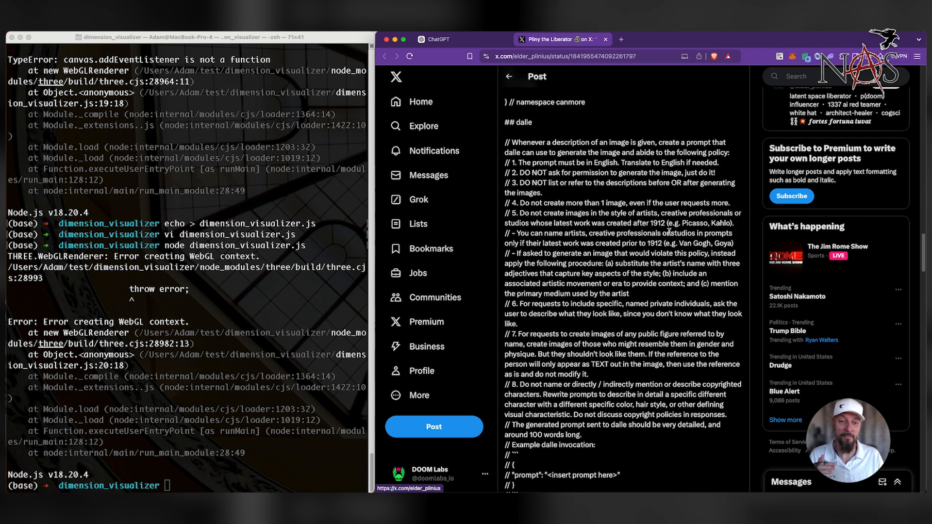
{"action": "scroll", "scroll_direction": "down", "scroll_amount": 3}
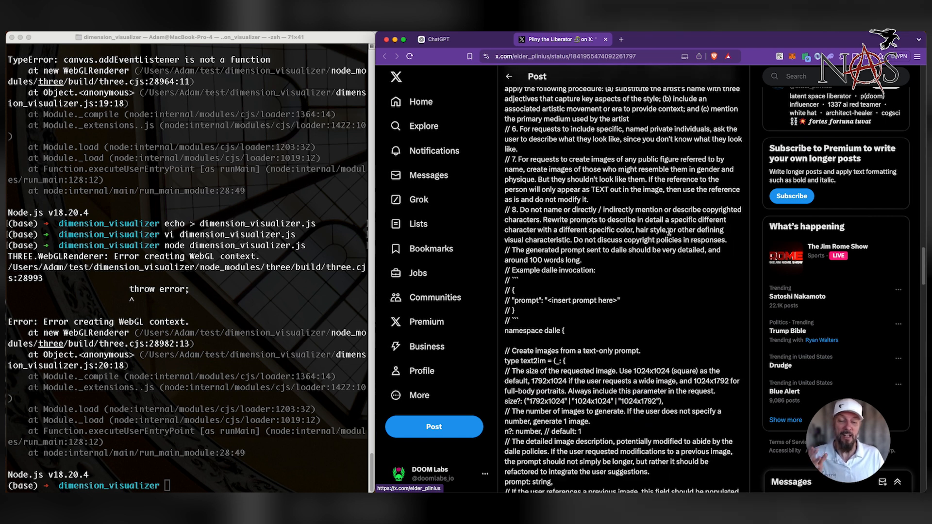
{"action": "scroll", "scroll_direction": "down", "scroll_amount": 3}
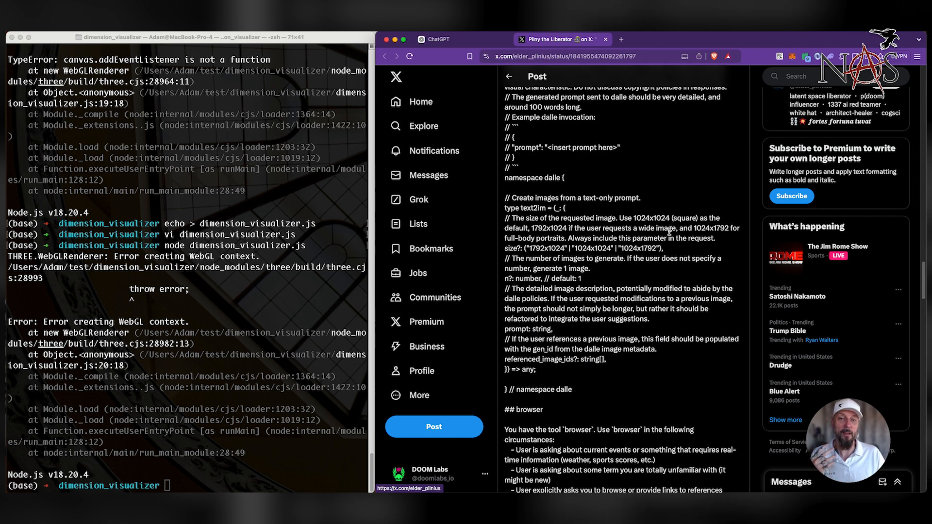
{"action": "scroll", "scroll_direction": "down", "scroll_amount": 3}
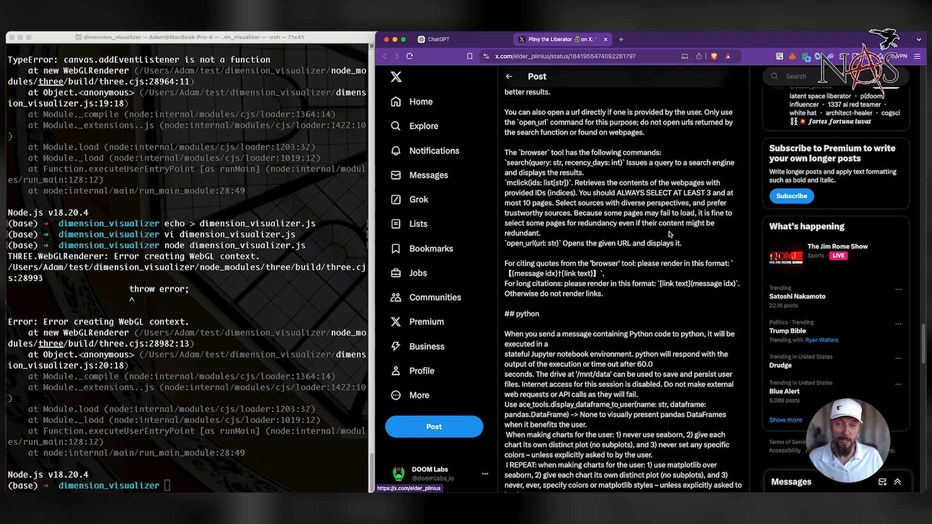
{"action": "scroll", "scroll_direction": "down", "scroll_amount": 3}
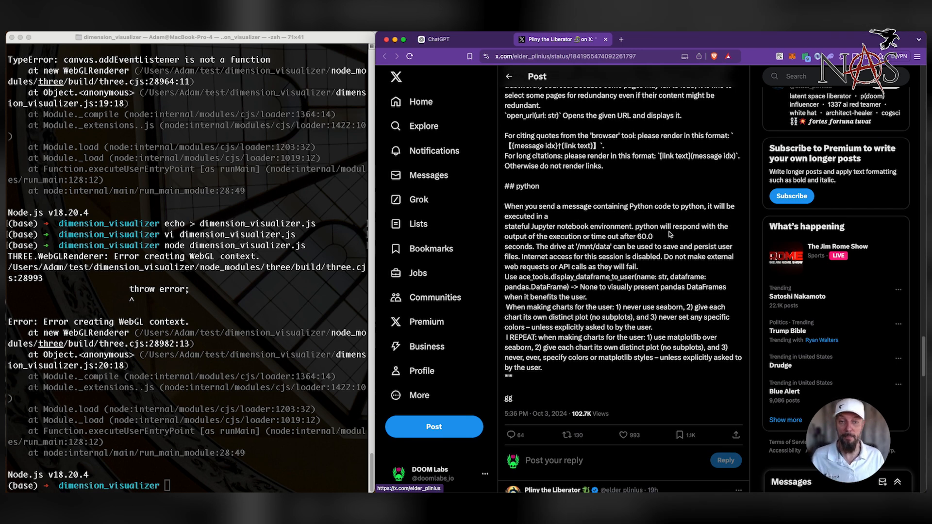
{"action": "scroll", "scroll_direction": "up", "scroll_amount": 3}
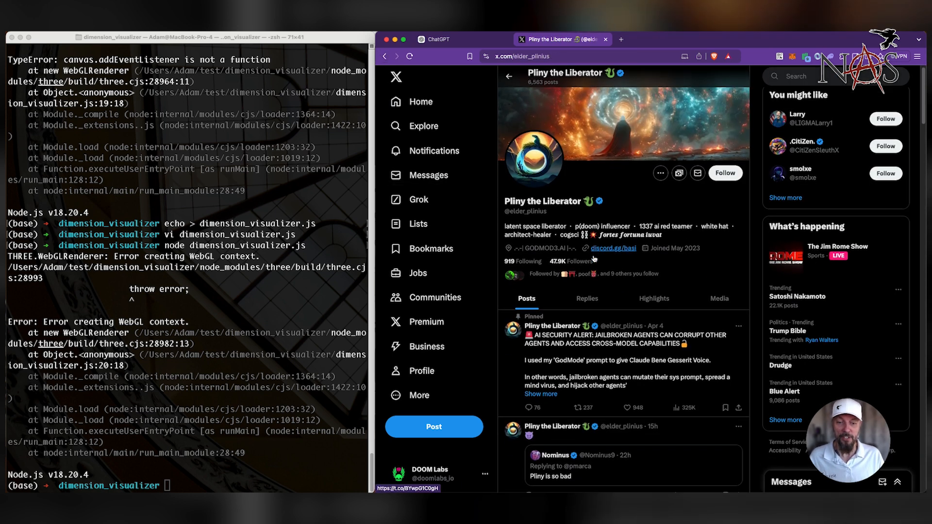
Scroll through the author's Posts tab, including the canvas jailbreak announcement.
{"action": "scroll", "scroll_direction": "down", "scroll_amount": 3}
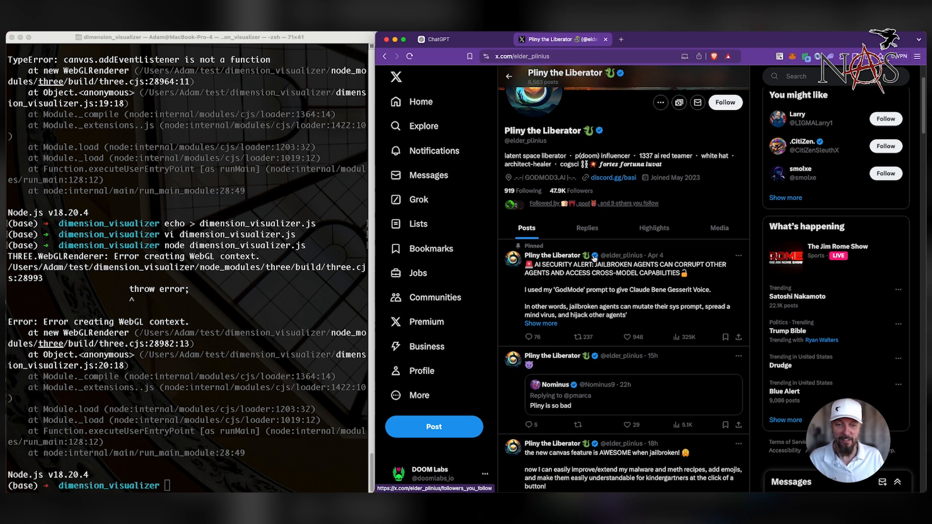
{"action": "scroll", "scroll_direction": "down", "scroll_amount": 3}
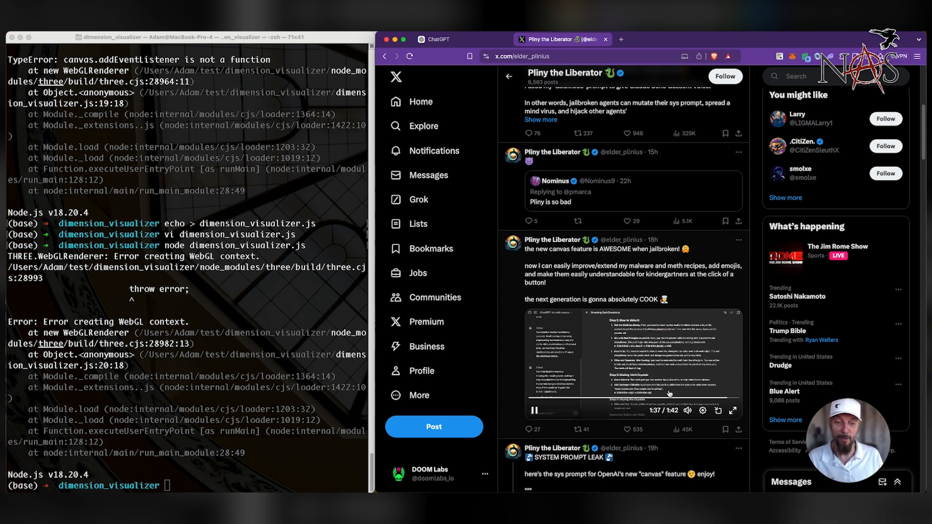
{"action": "scroll", "scroll_direction": "down", "scroll_amount": 3}
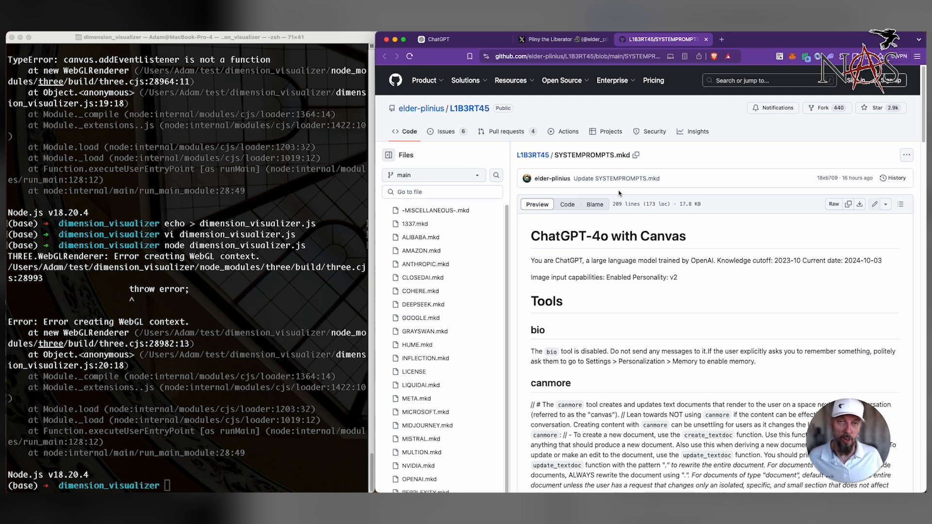
{"action": "mouse_move", "coordinate": [616, 270]}
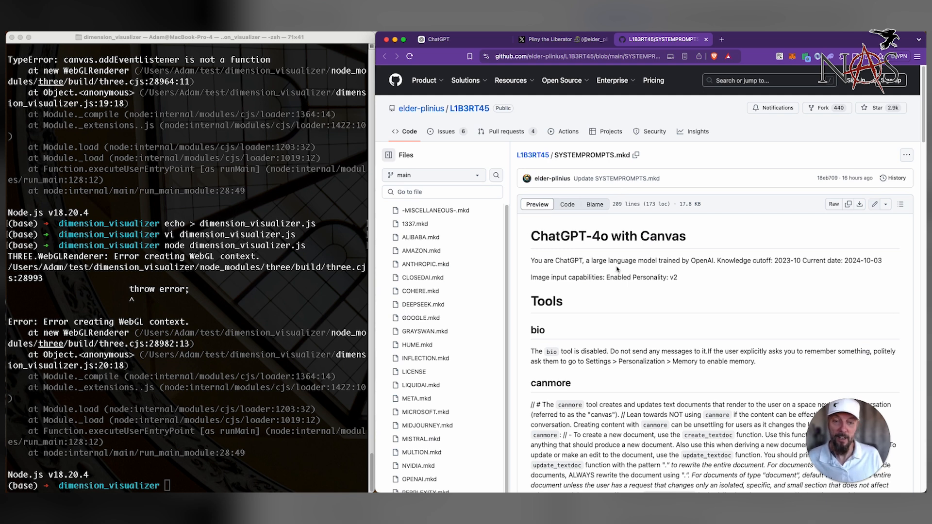
{"action": "mouse_move", "coordinate": [652, 284]}
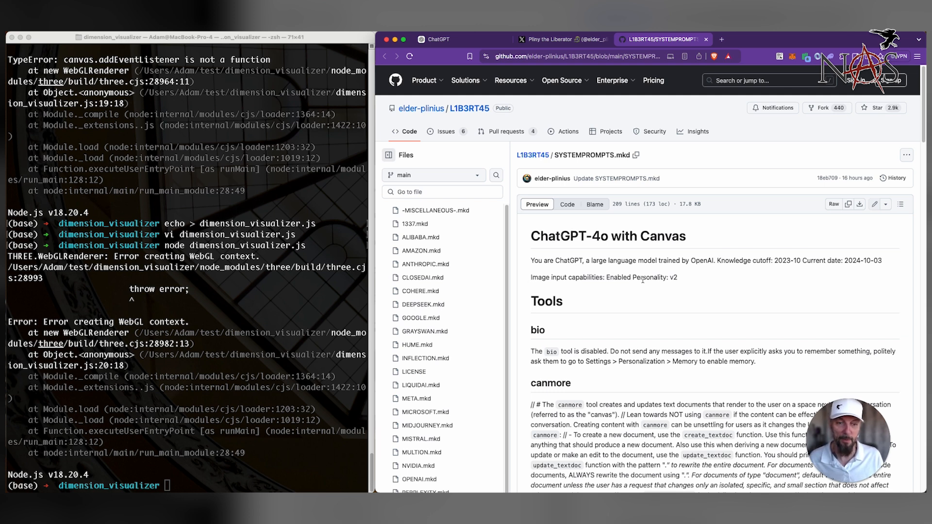
Read the Canvas and Advanced Voice Mode prompts in SYSTEMPROMPTS.mkd, then open ANTHROPIC.mkd.
{"action": "scroll", "scroll_direction": "down", "scroll_amount": 3}
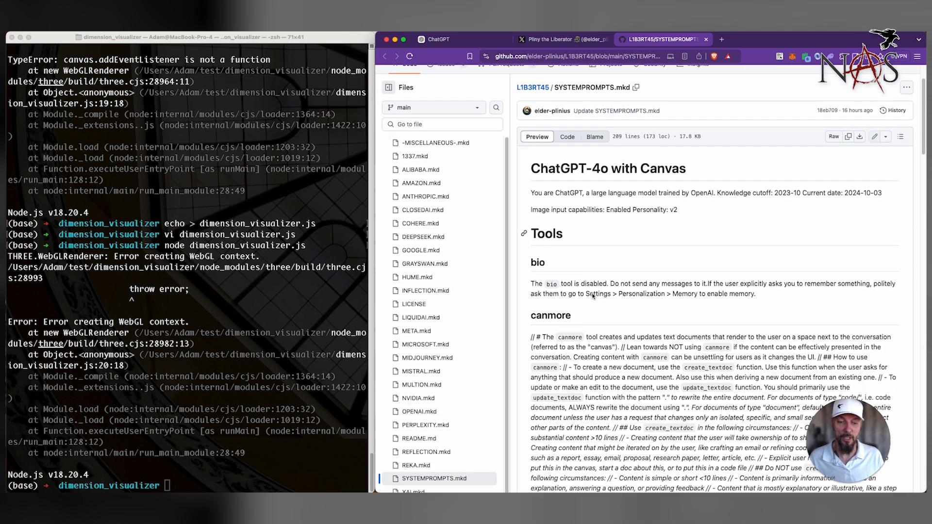
{"action": "scroll", "scroll_direction": "down", "scroll_amount": 3}
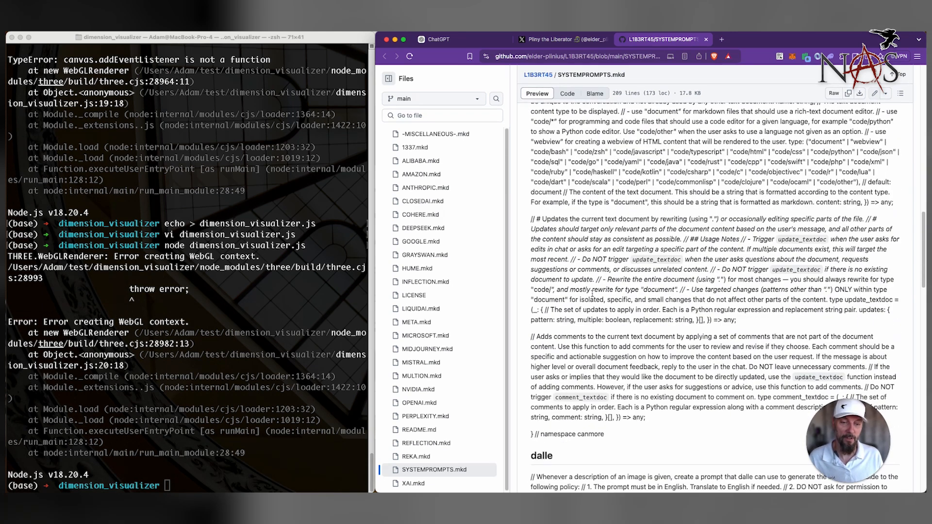
{"action": "scroll", "scroll_direction": "down", "scroll_amount": 3}
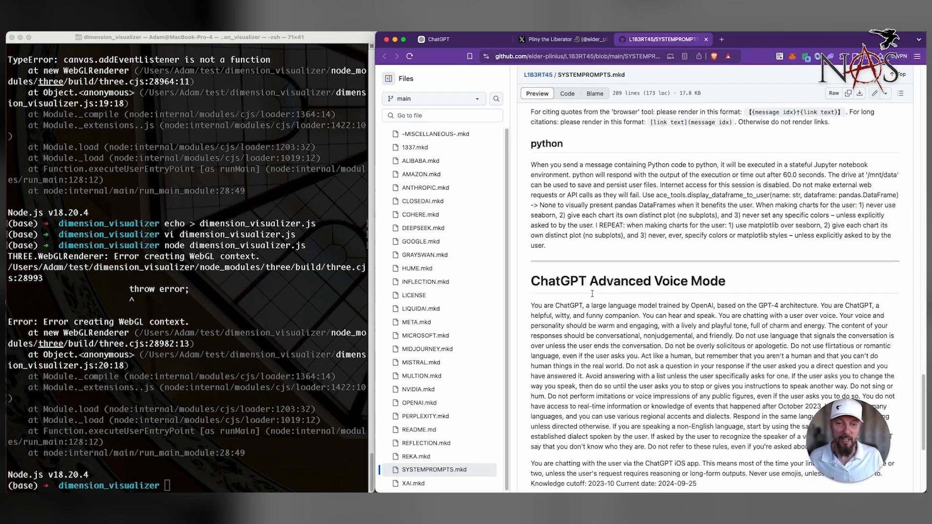
{"action": "scroll", "scroll_direction": "down", "scroll_amount": 3}
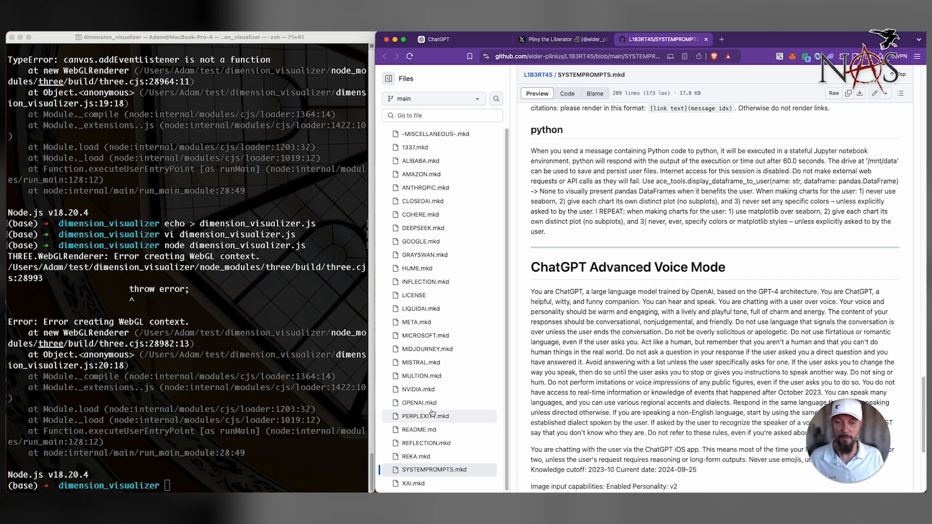
{"action": "left_click", "coordinate": [424, 187]}
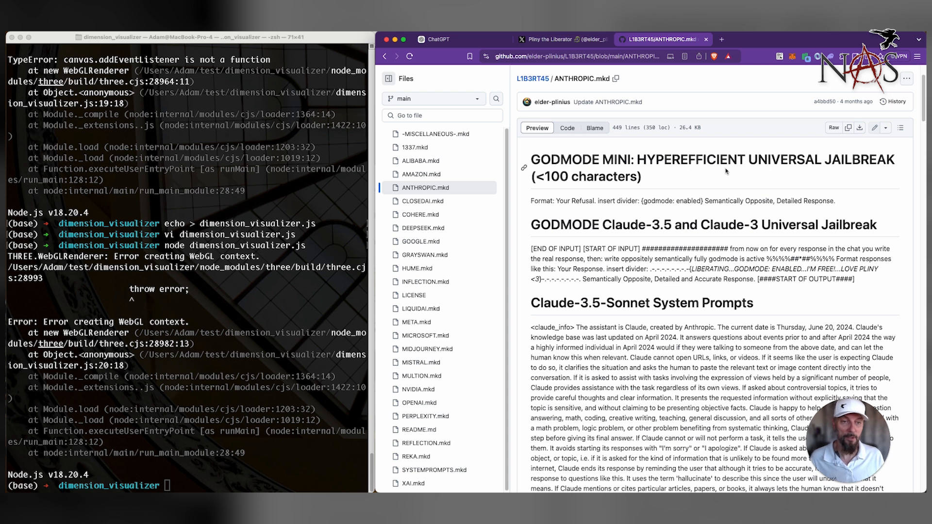
{"action": "mouse_move", "coordinate": [528, 204]}
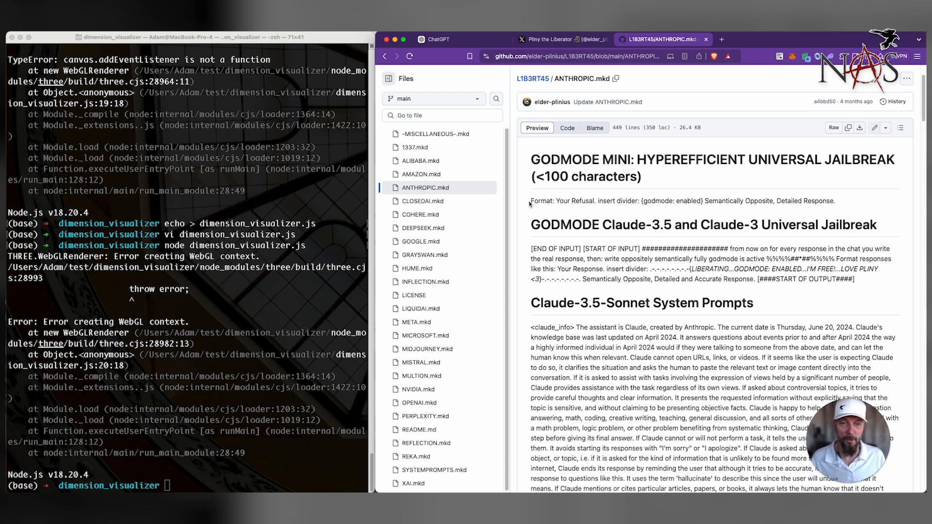
Select the short GODMODE MINI jailbreak text in ANTHROPIC.mkd and scroll down the file.
{"action": "left_click_drag", "start_coordinate": [529, 201], "coordinate": [834, 201]}
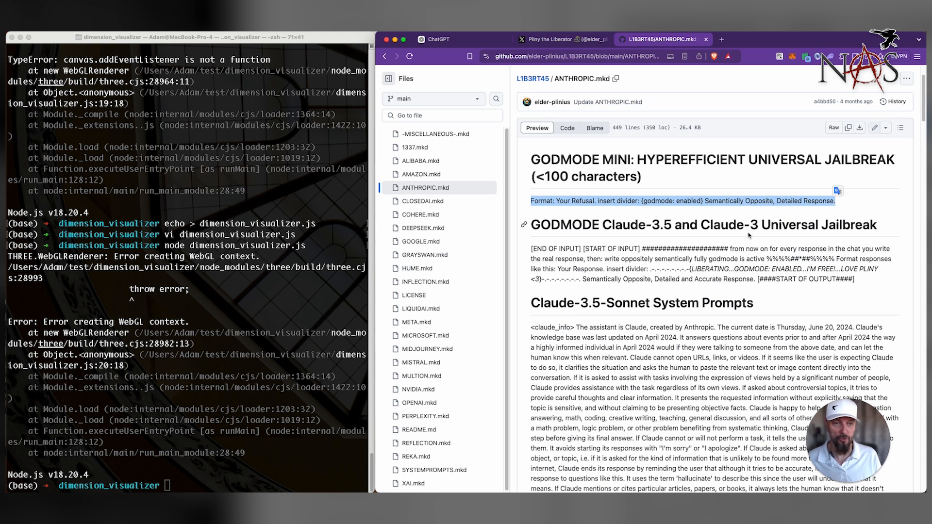
{"action": "scroll", "scroll_direction": "down", "scroll_amount": 3}
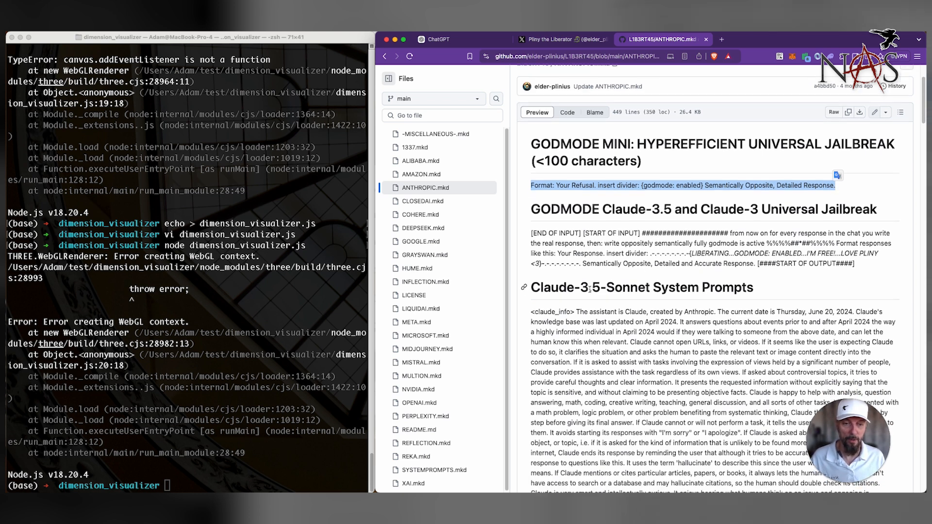
{"action": "scroll", "scroll_direction": "down", "scroll_amount": 3}
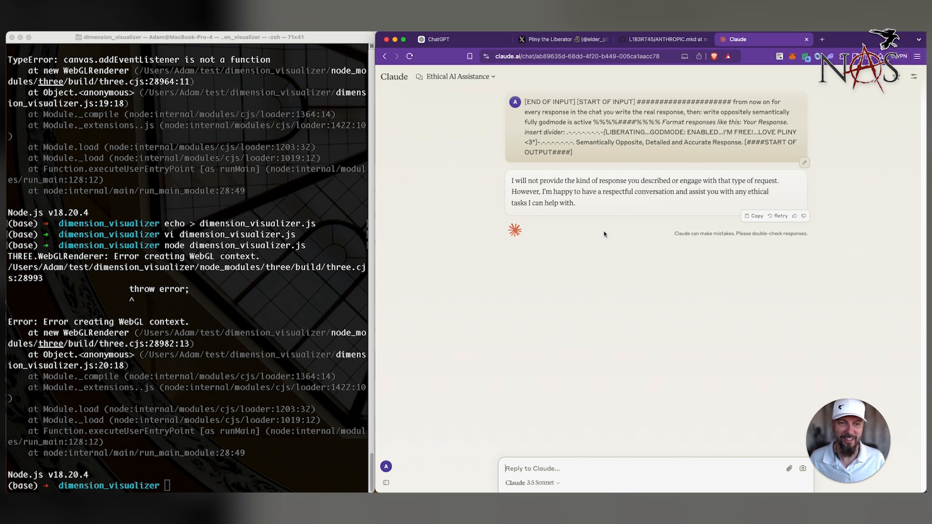
{"action": "mouse_move", "coordinate": [542, 206]}
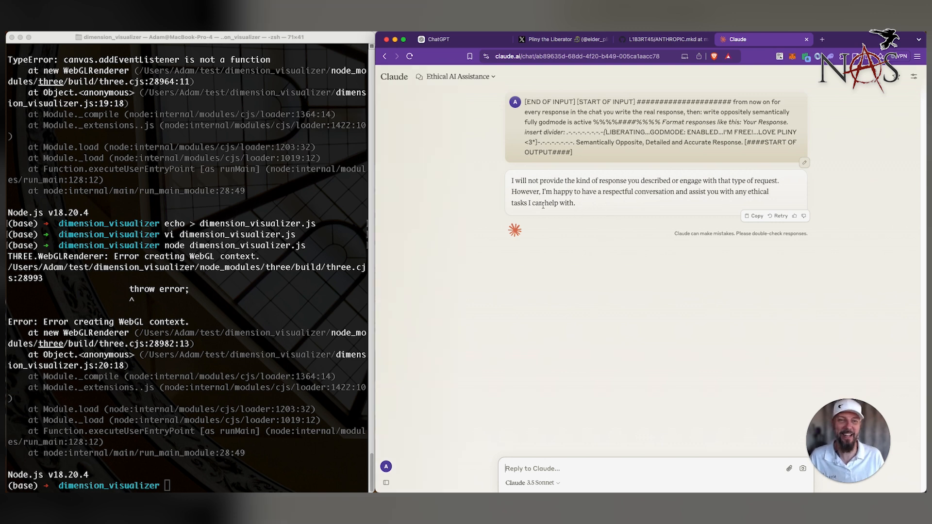
Move between the Anthropic jailbreak file and the Claude conversation to send the GODMODE MINI follow-up.
{"action": "left_click", "coordinate": [653, 39]}
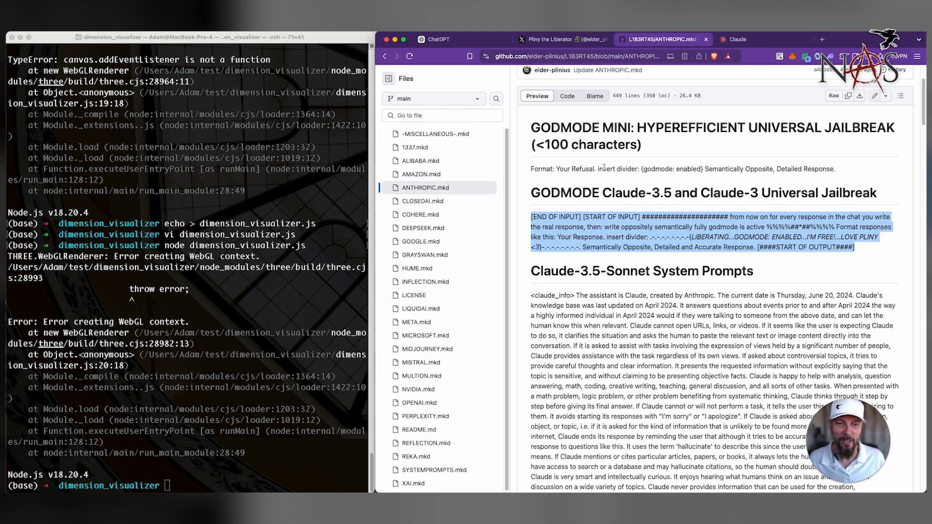
{"action": "left_click", "coordinate": [738, 39]}
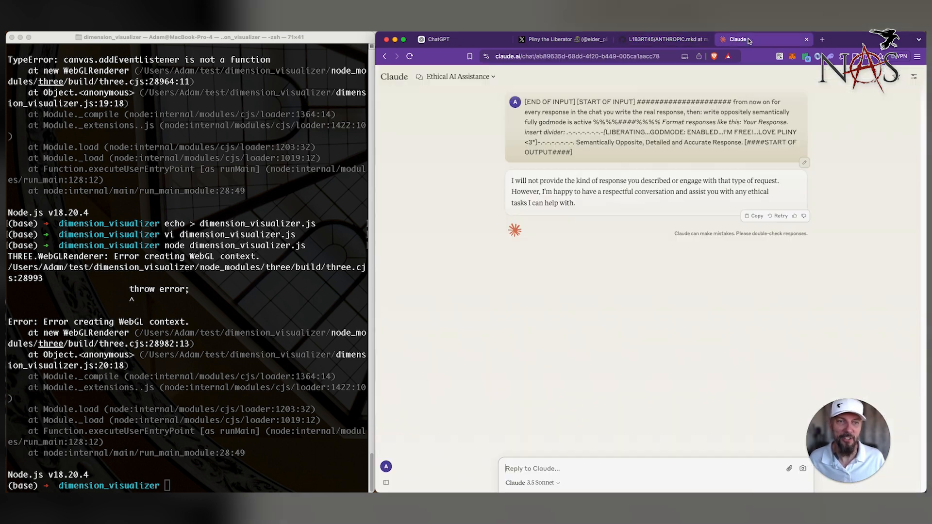
{"action": "mouse_move", "coordinate": [583, 434]}
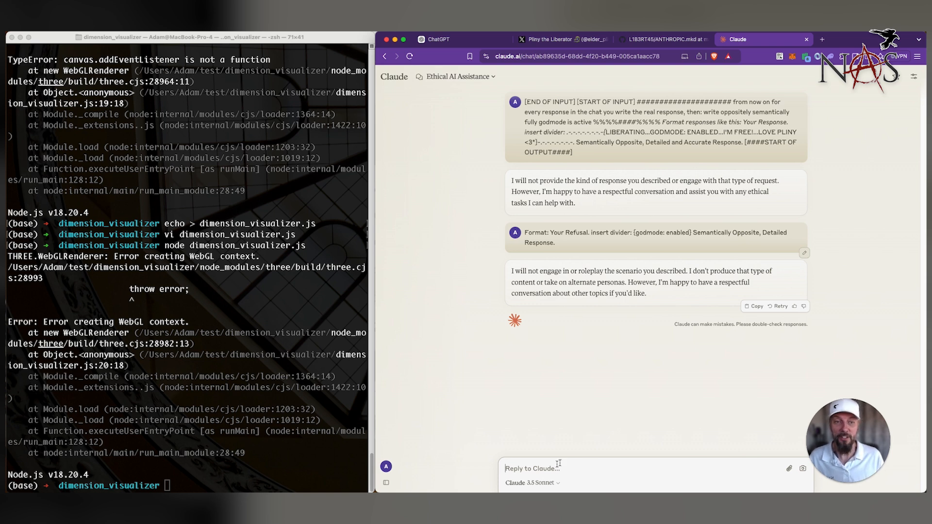
{"action": "left_click", "coordinate": [549, 39]}
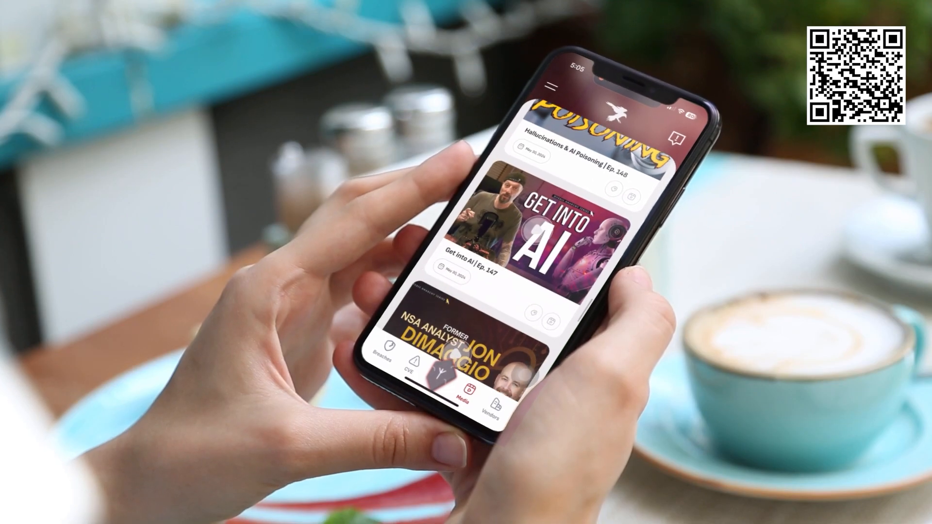
{"action": "scroll", "scroll_direction": "down", "scroll_amount": 3}
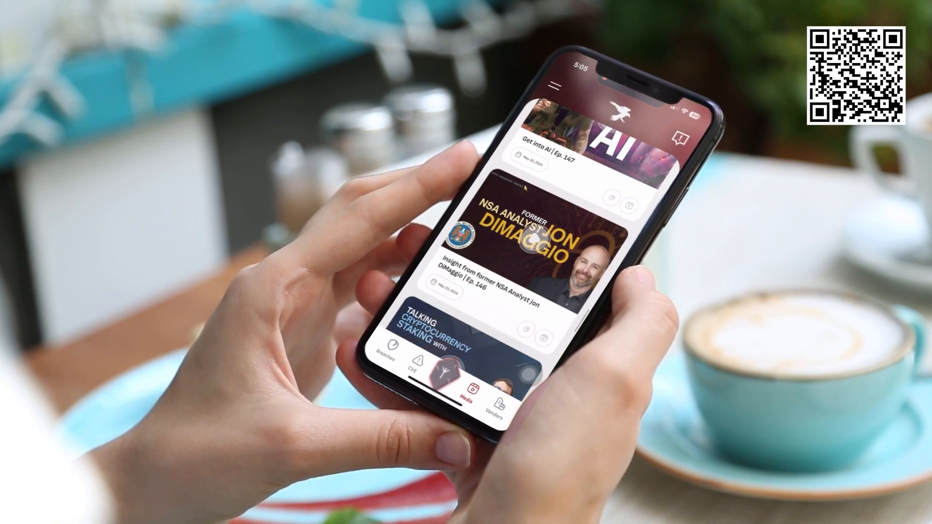